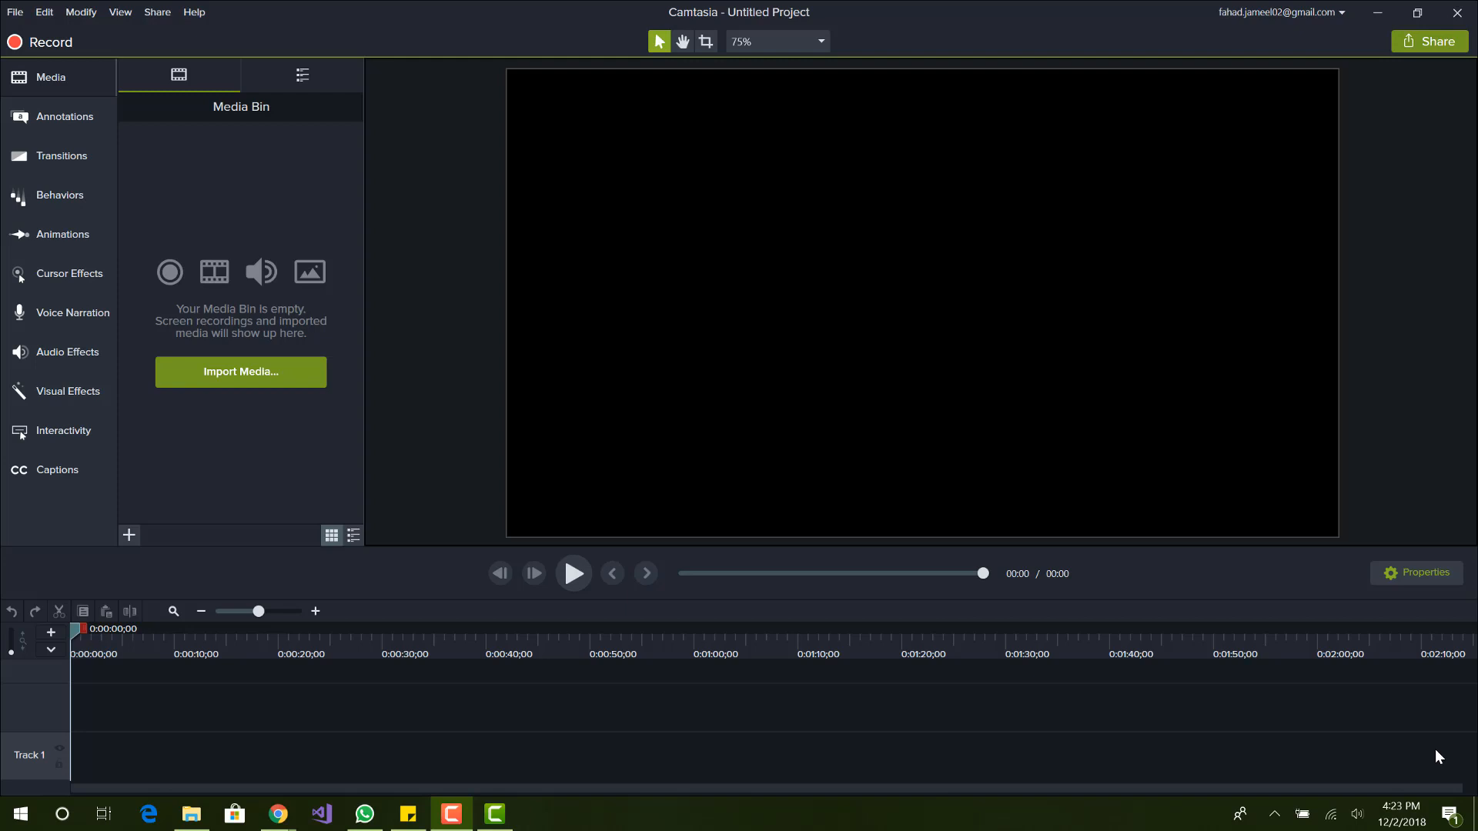
{"action": "mouse_move", "coordinate": [463, 425]}
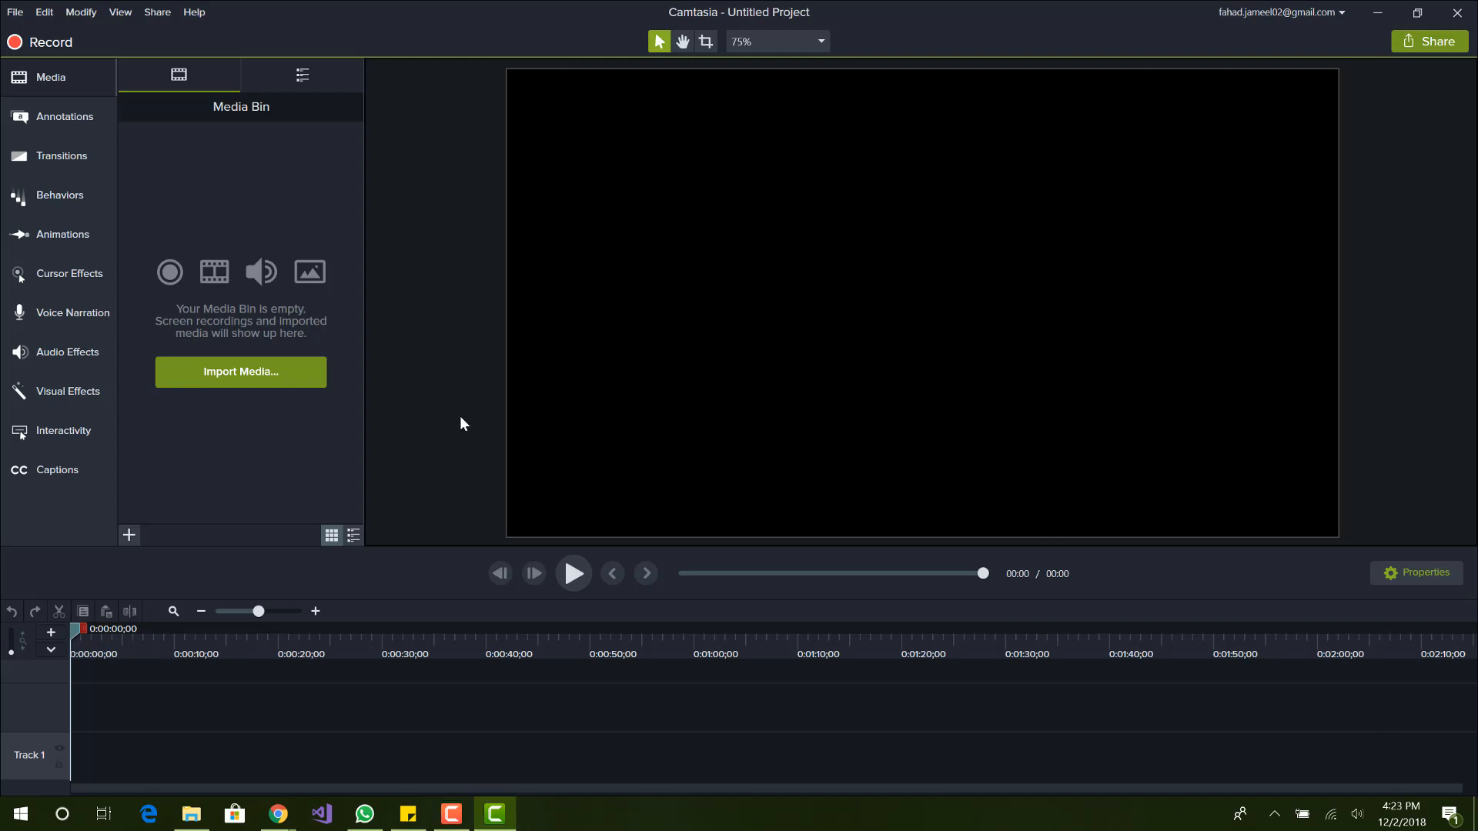
{"action": "mouse_move", "coordinate": [438, 383]}
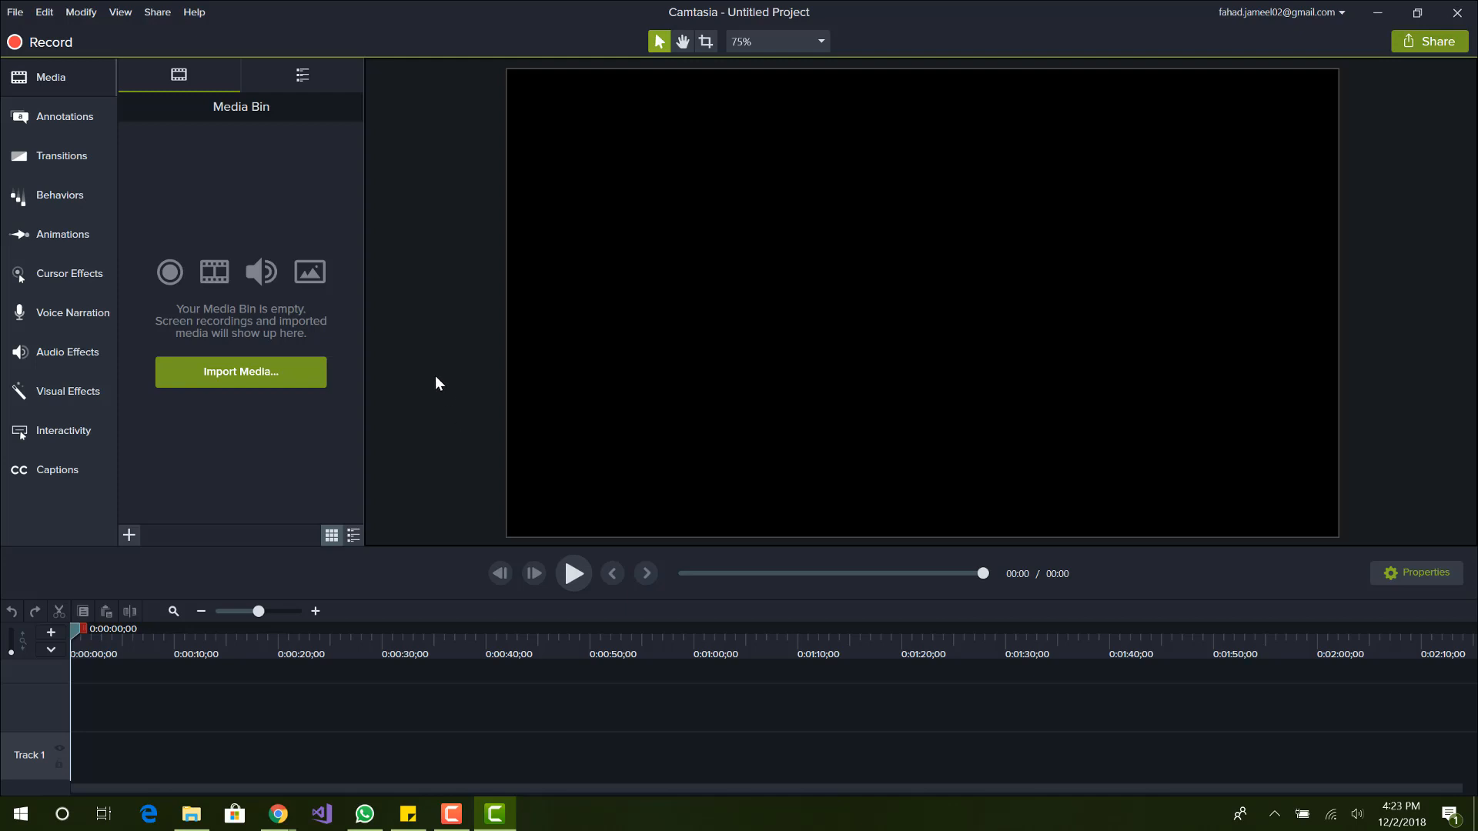
{"action": "mouse_move", "coordinate": [260, 382]}
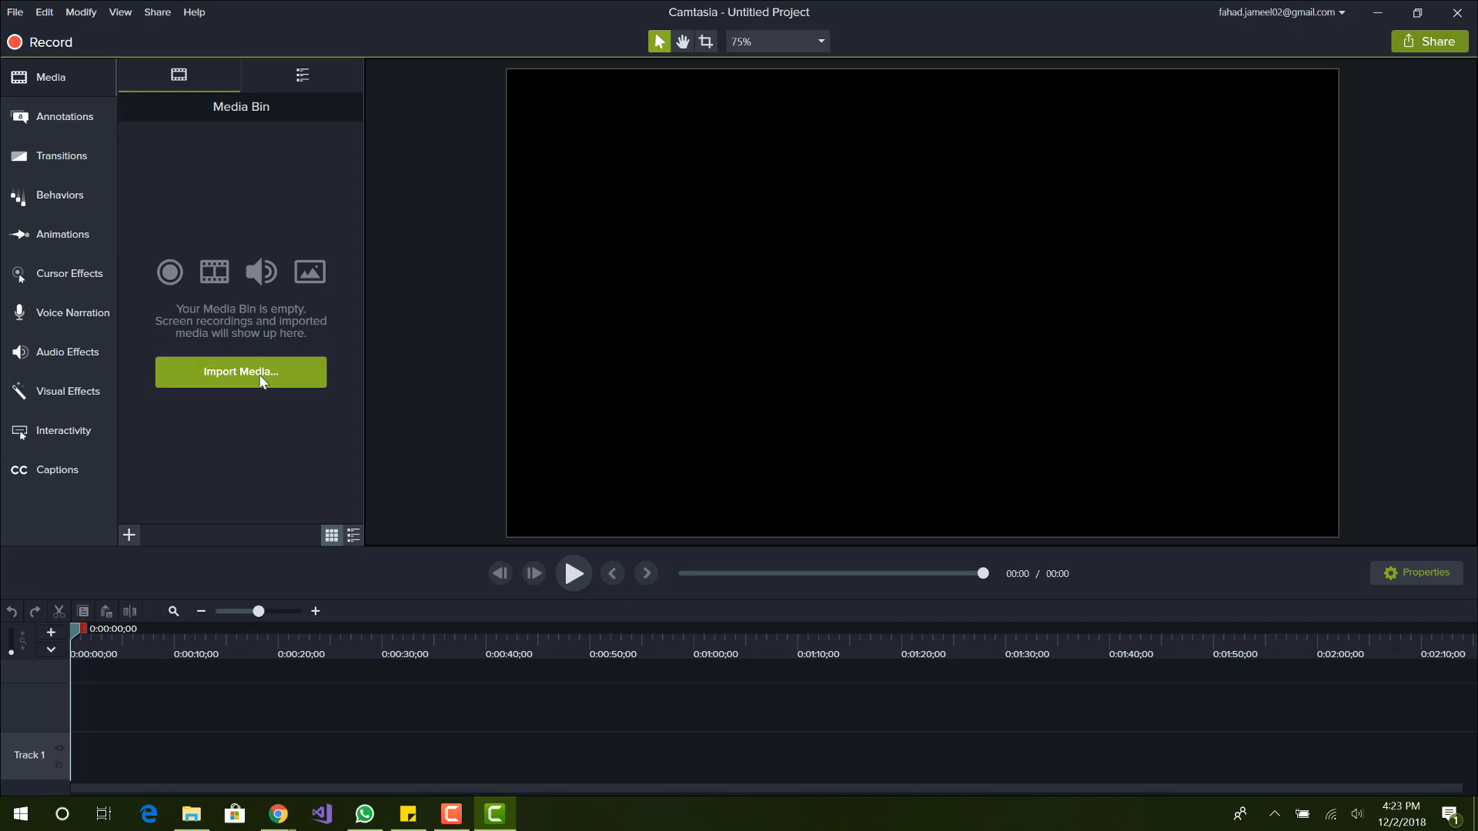
{"action": "mouse_move", "coordinate": [275, 377]}
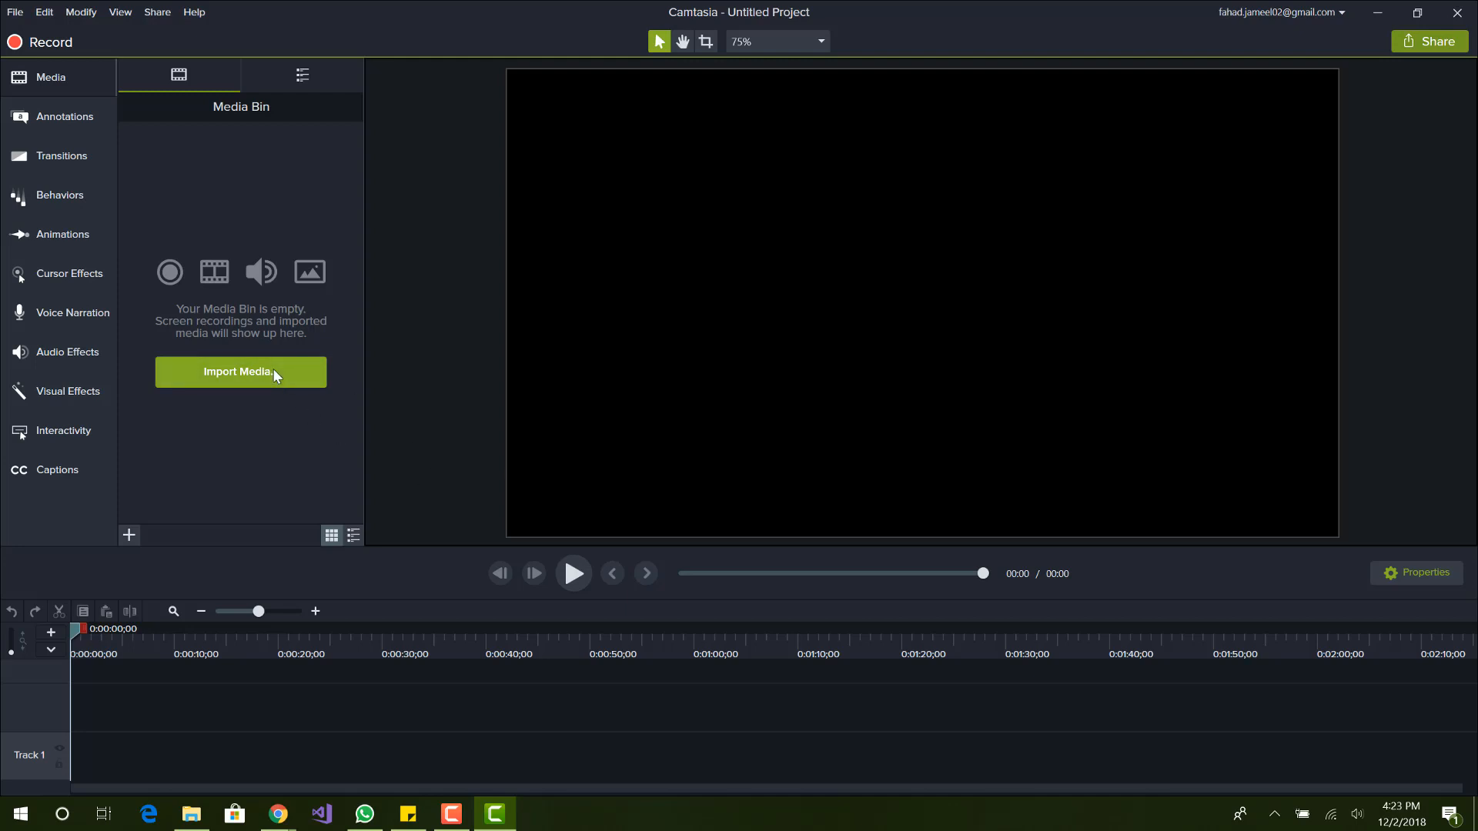
{"action": "mouse_move", "coordinate": [508, 293]}
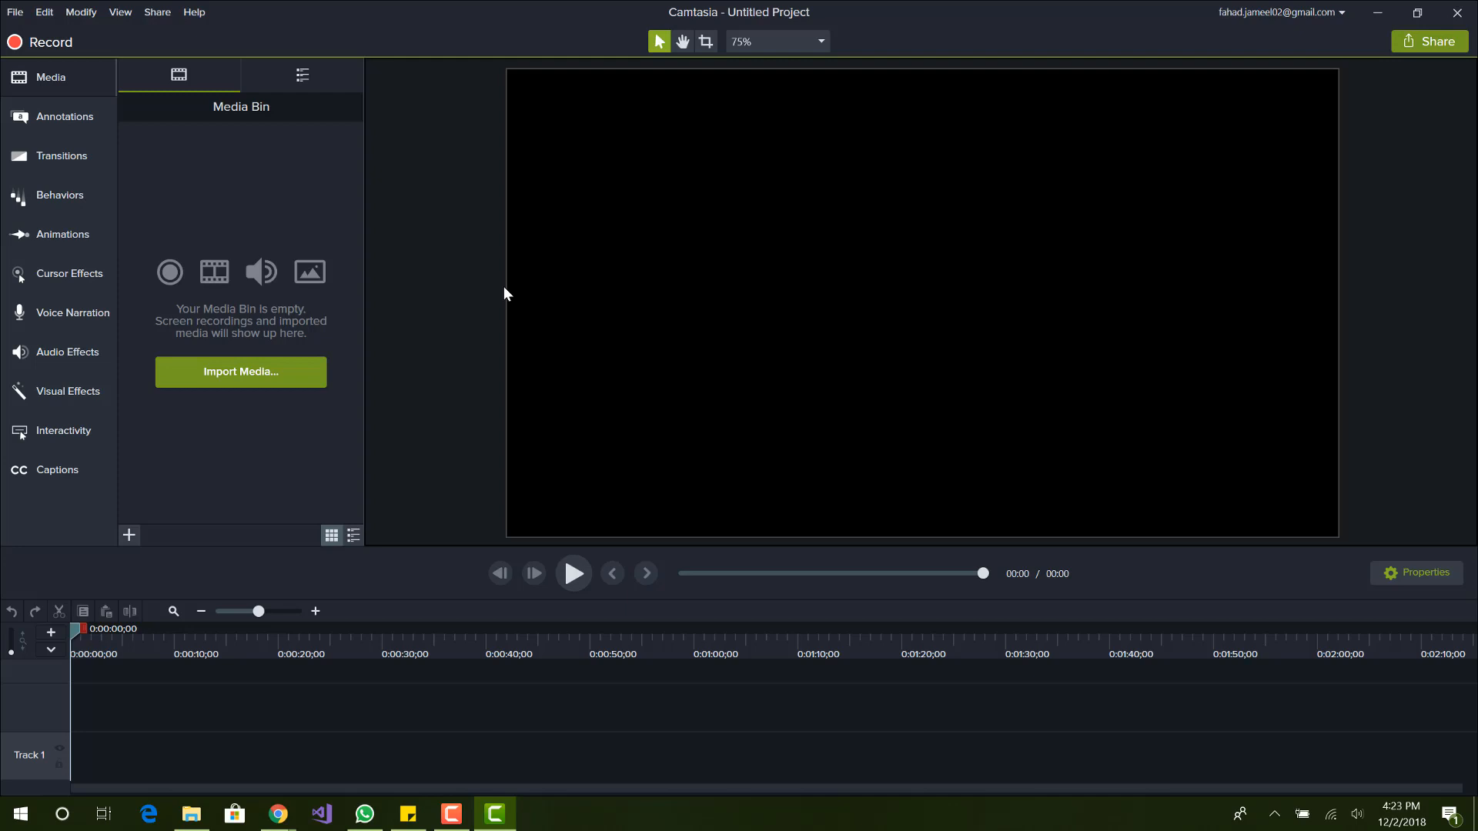
{"action": "mouse_move", "coordinate": [303, 260]}
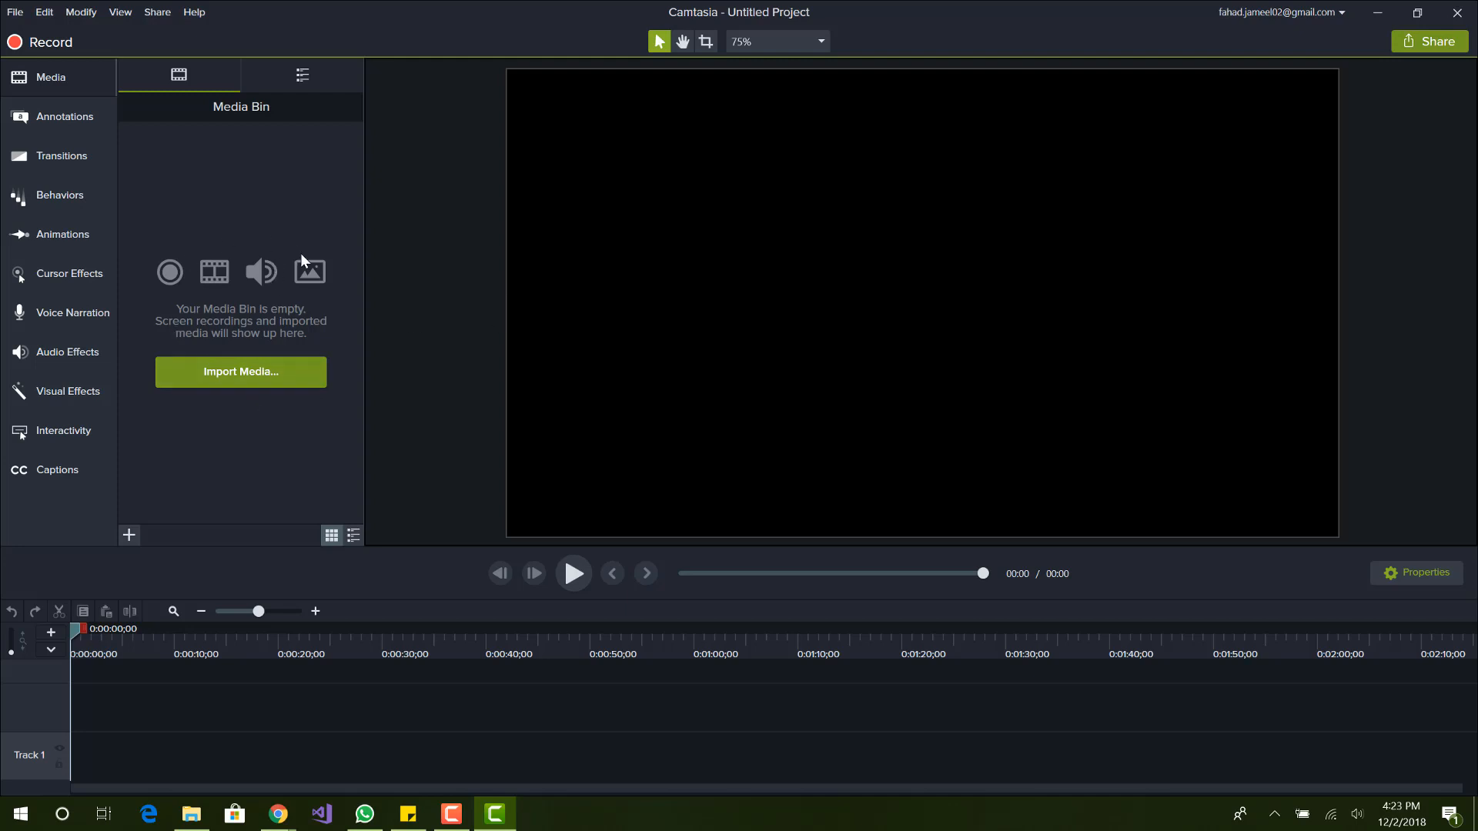
{"action": "mouse_move", "coordinate": [346, 317]}
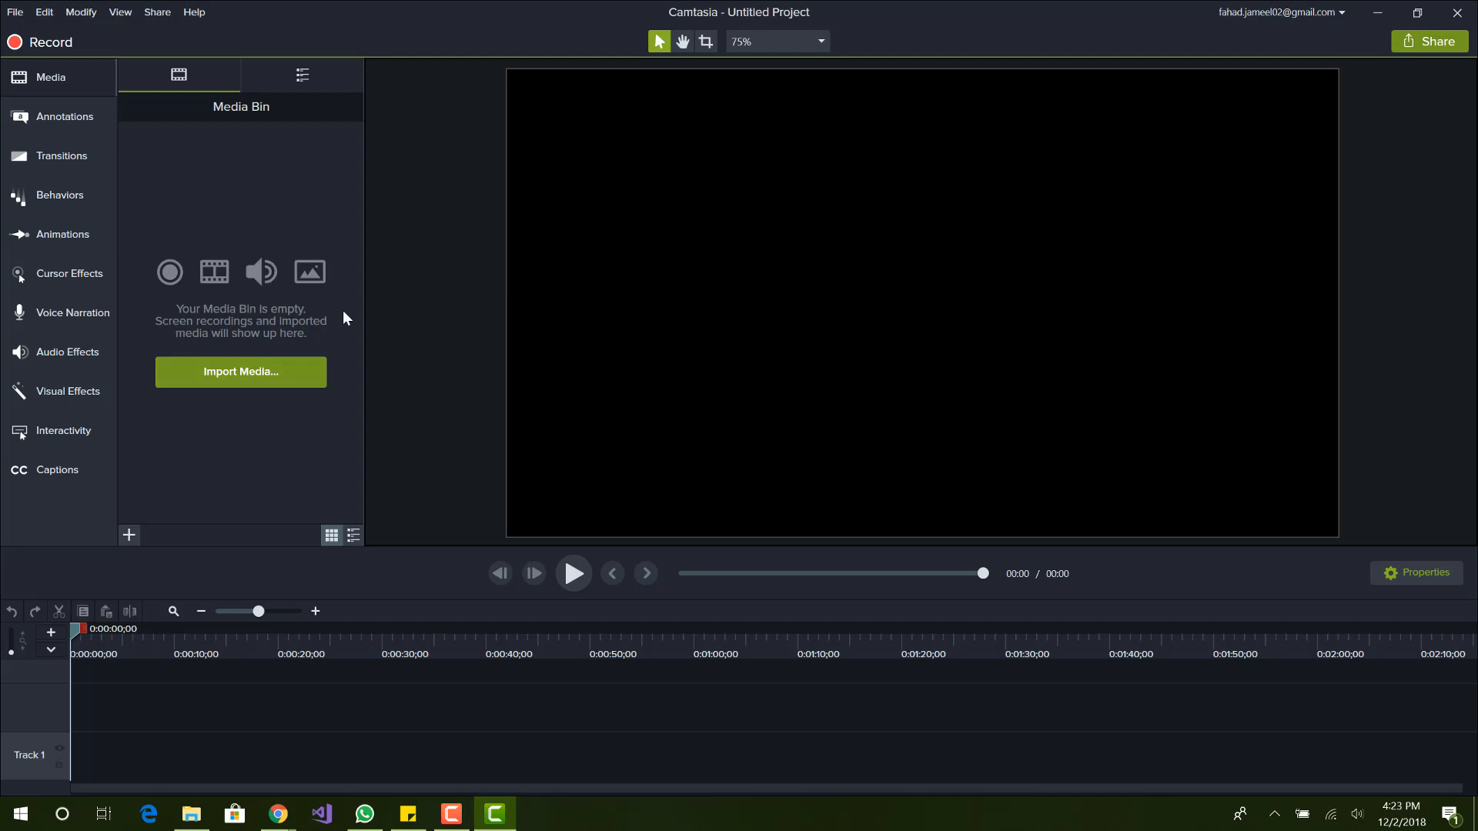
{"action": "mouse_move", "coordinate": [218, 379]}
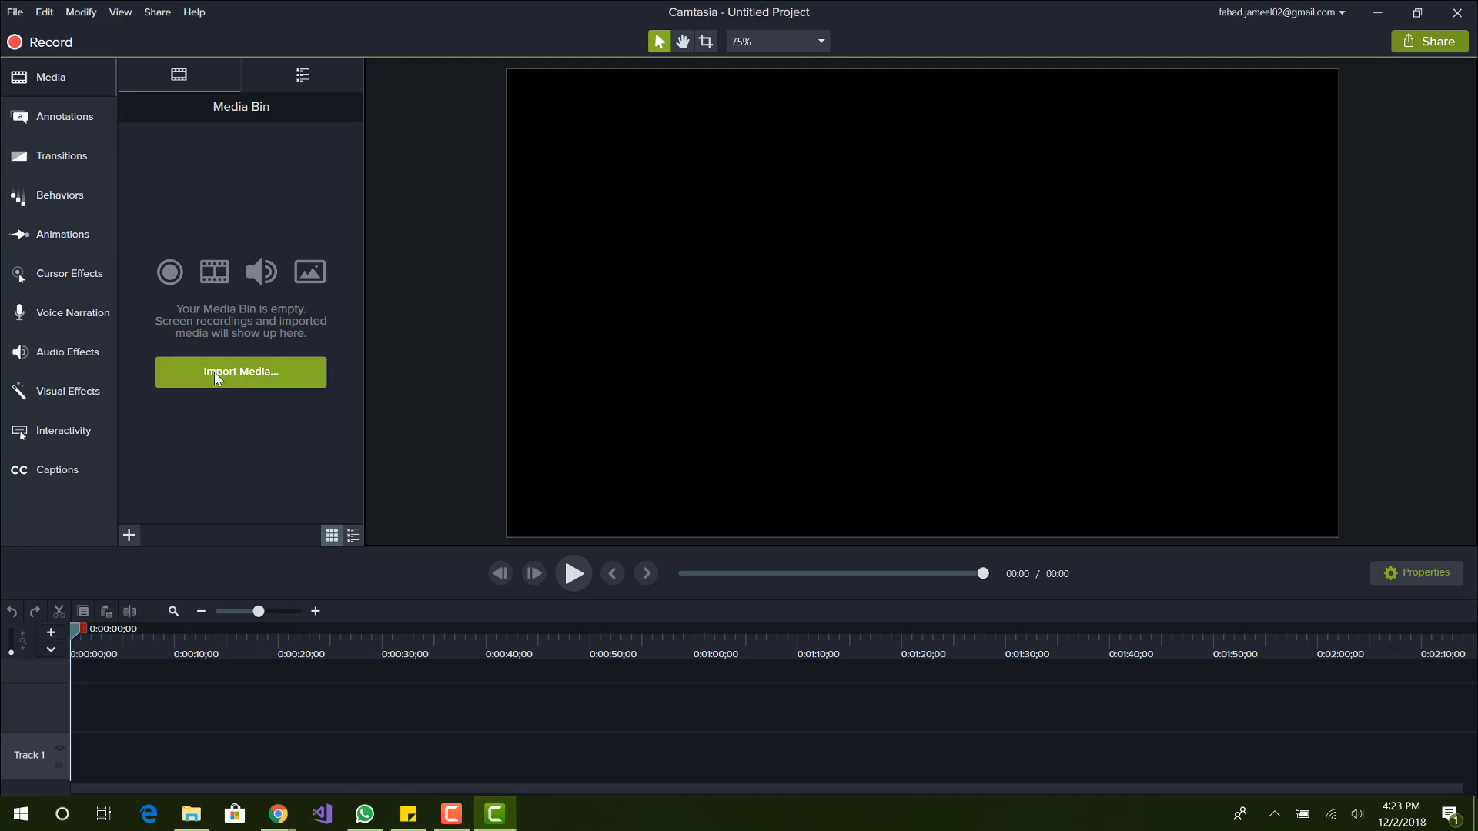
{"action": "mouse_move", "coordinate": [274, 386]}
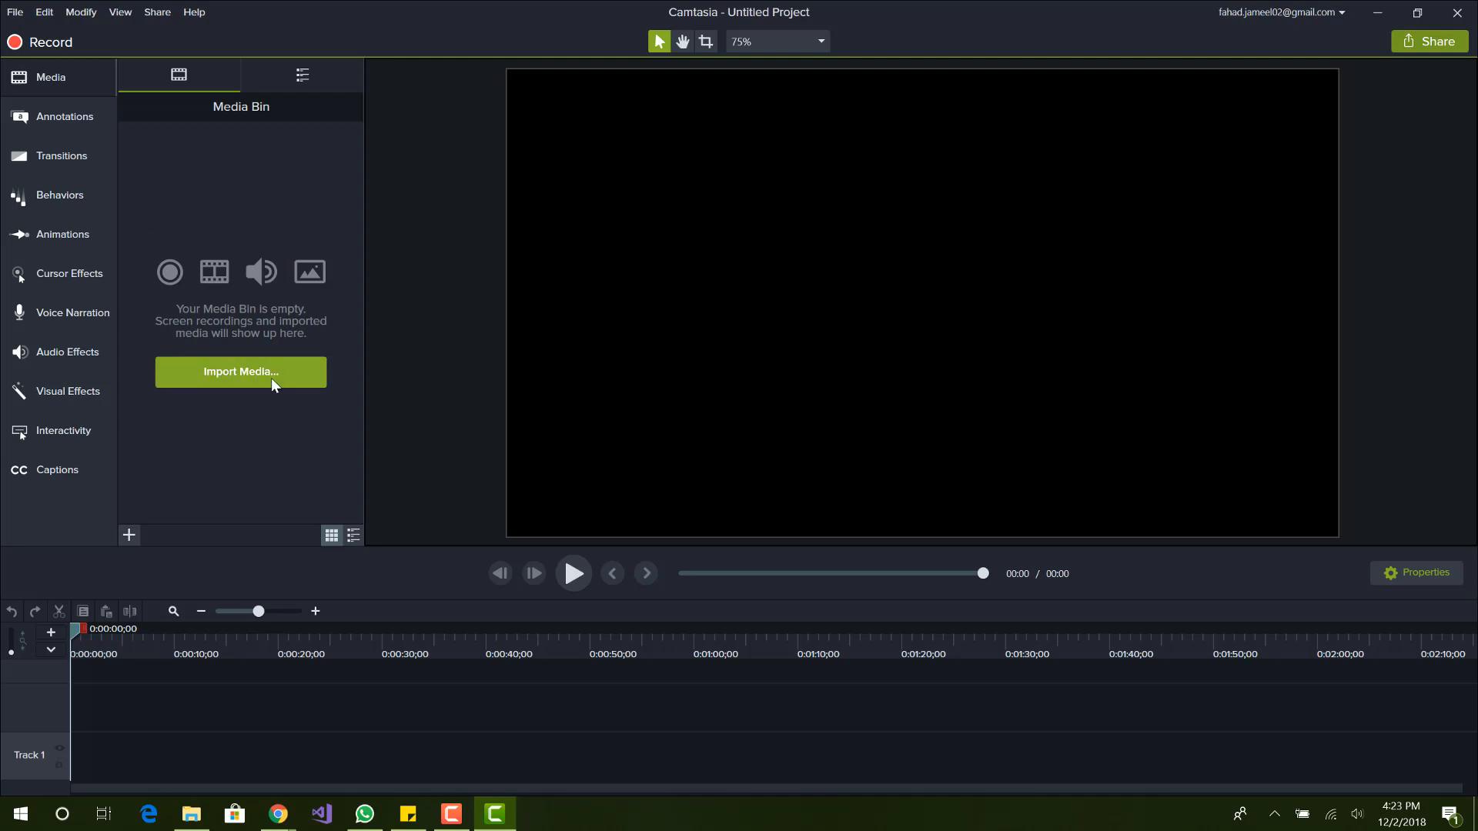
{"action": "mouse_move", "coordinate": [57, 107]}
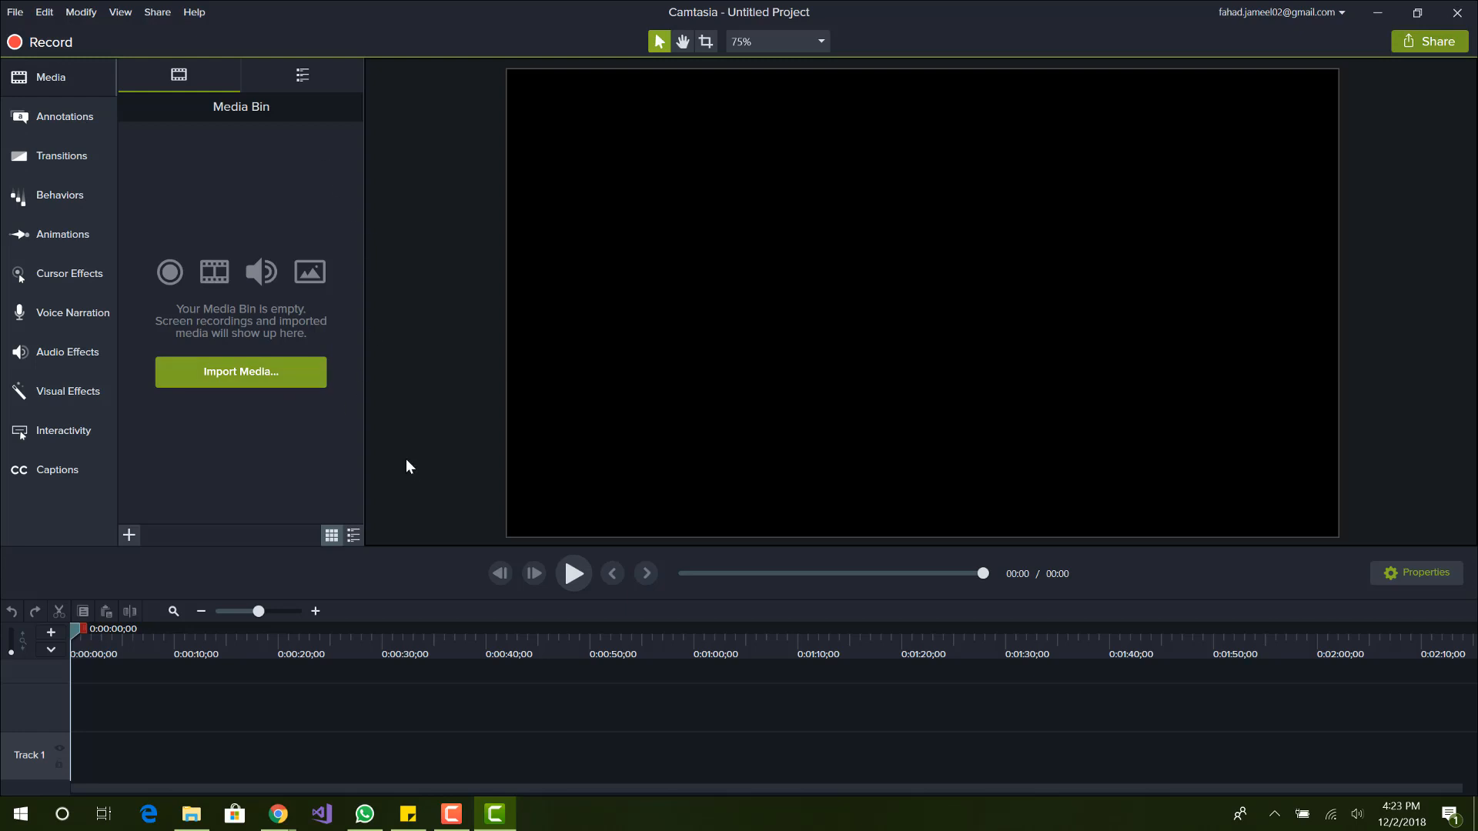
Import the TES_V Skyrim Theme MP3 from Desktop > Skyrim into the media bin.
{"action": "left_click", "coordinate": [240, 371]}
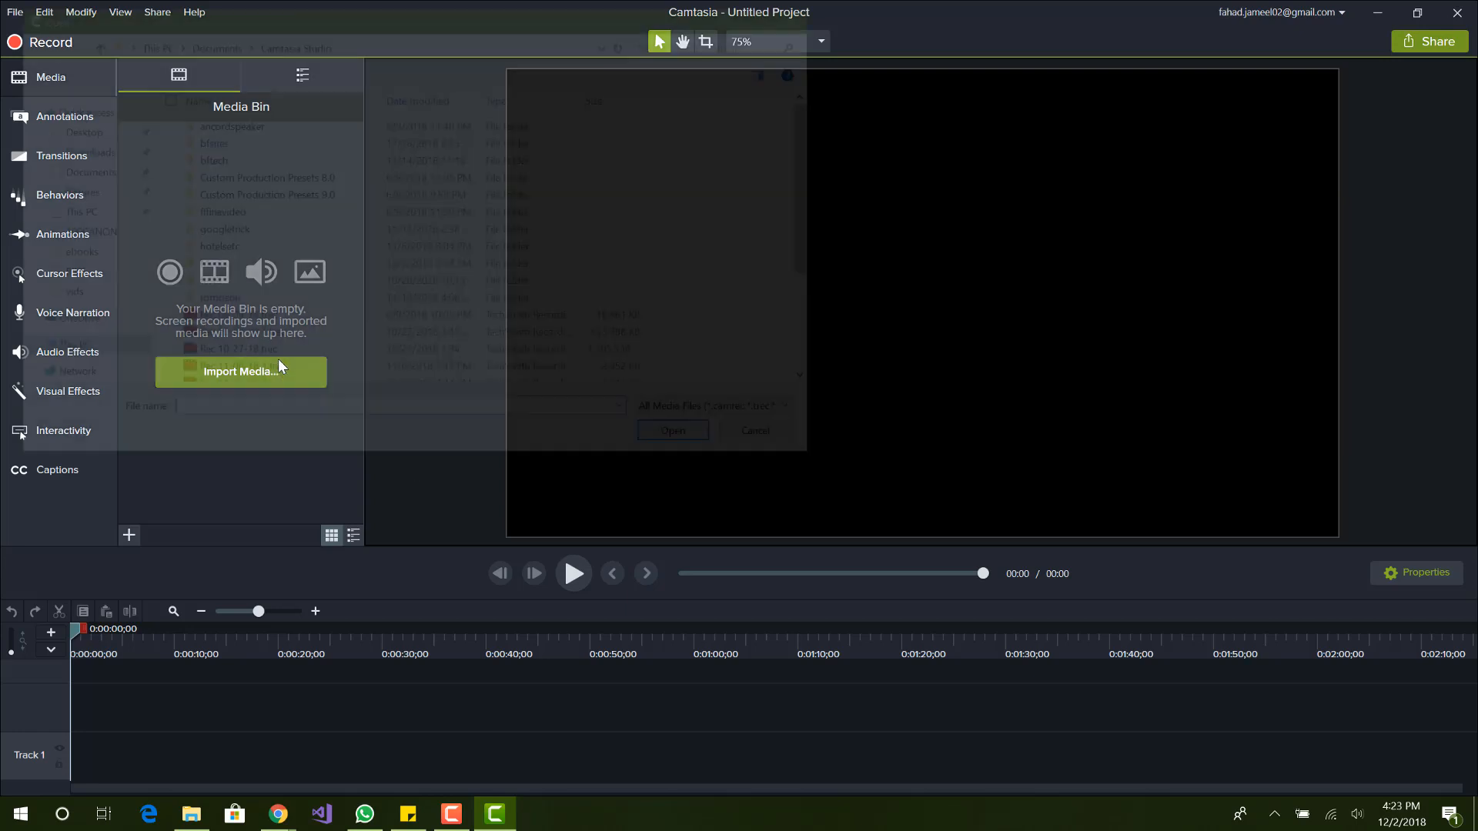
{"action": "left_click", "coordinate": [240, 371]}
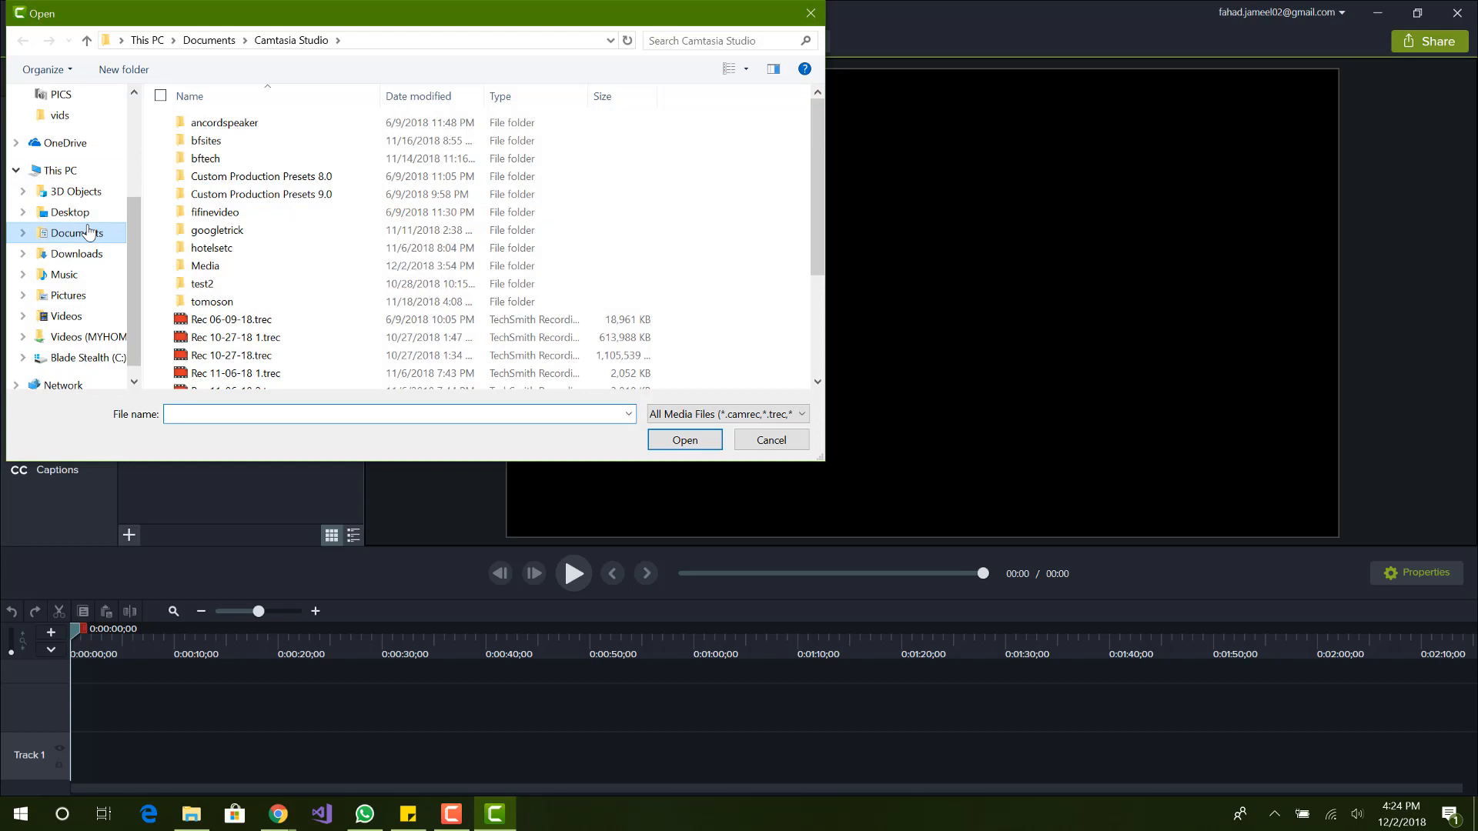
{"action": "left_click", "coordinate": [71, 211]}
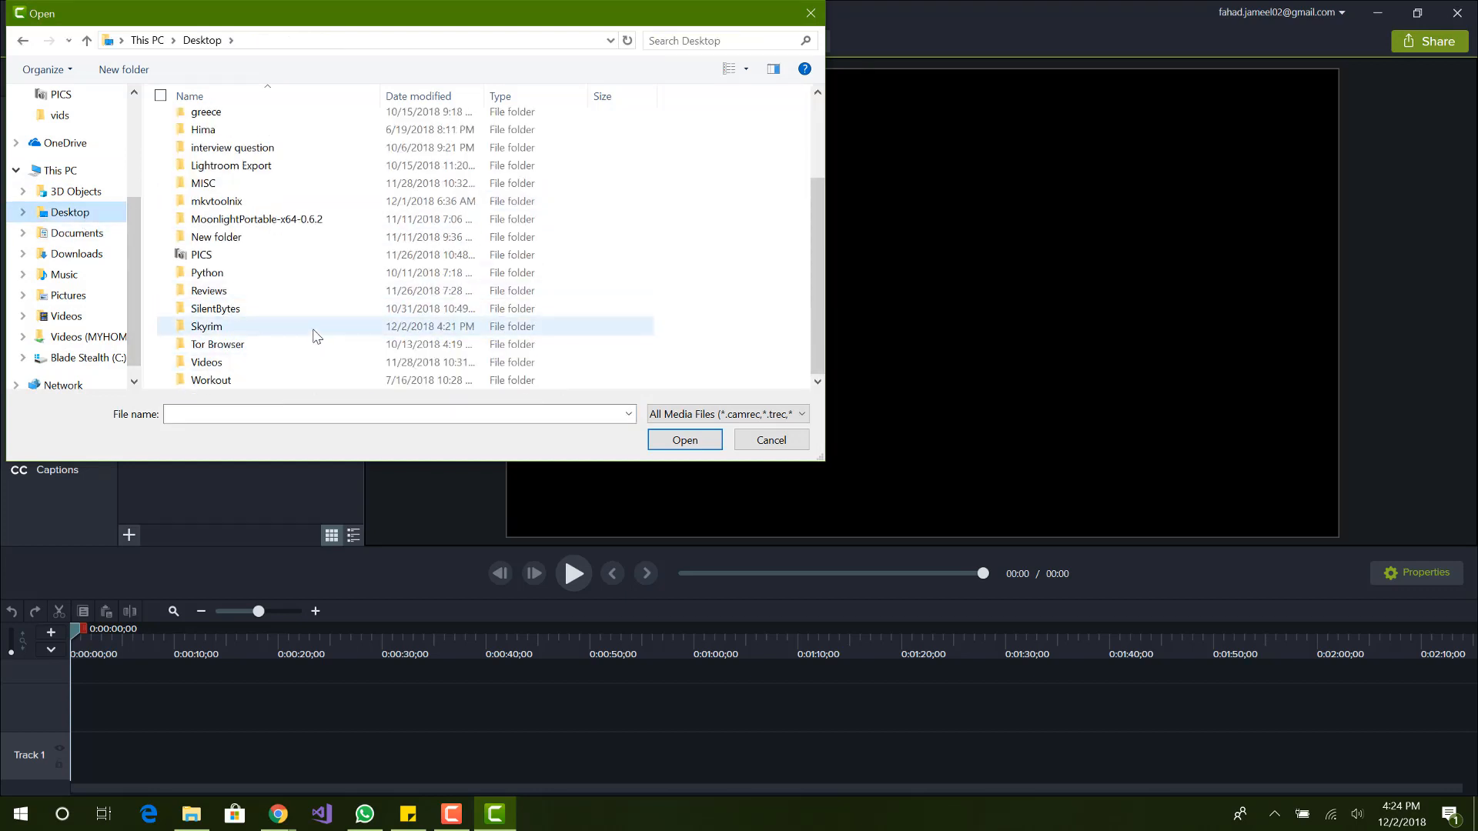
{"action": "double_click", "coordinate": [207, 326]}
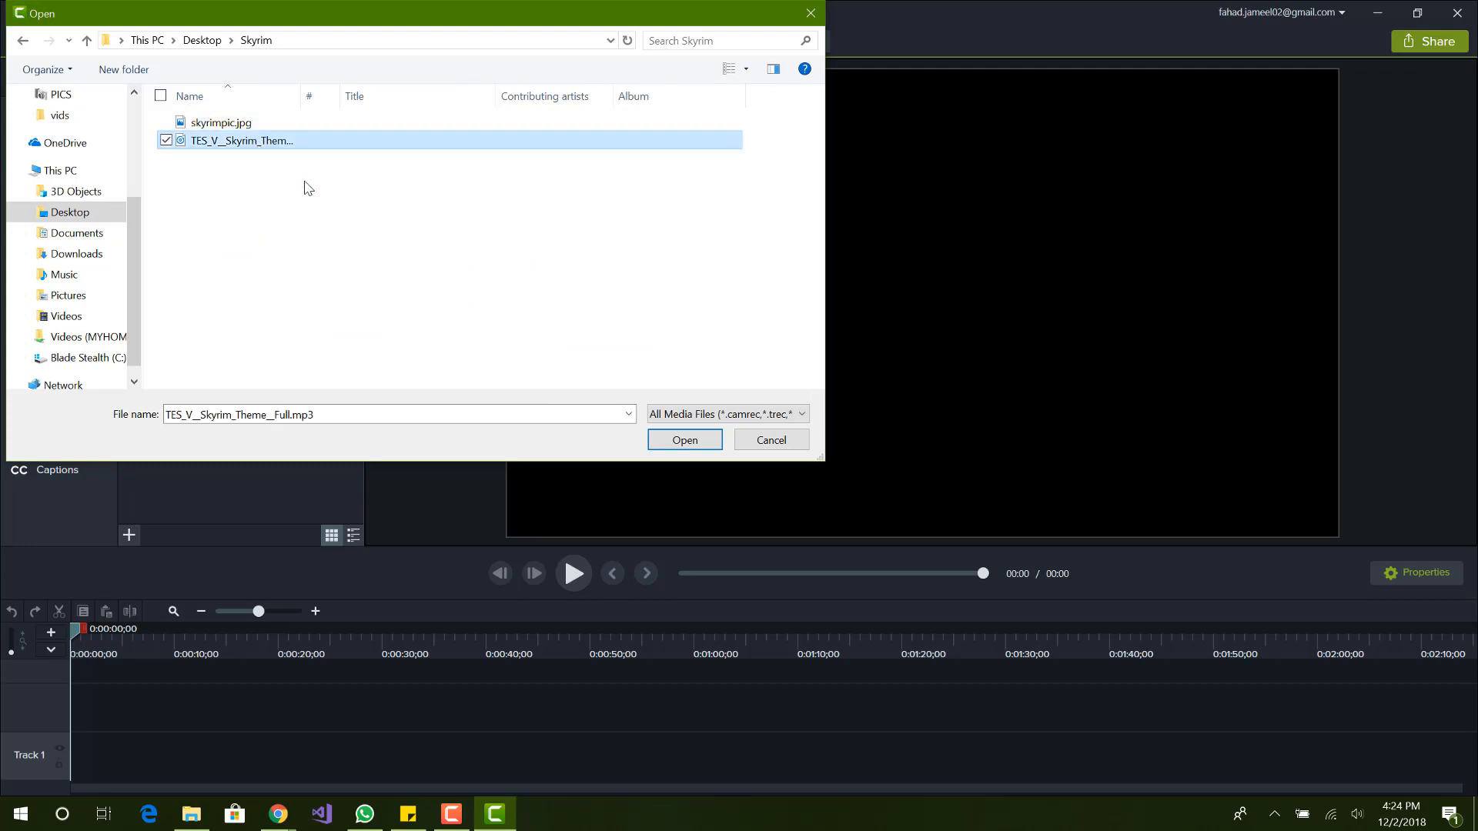
{"action": "mouse_move", "coordinate": [268, 131]}
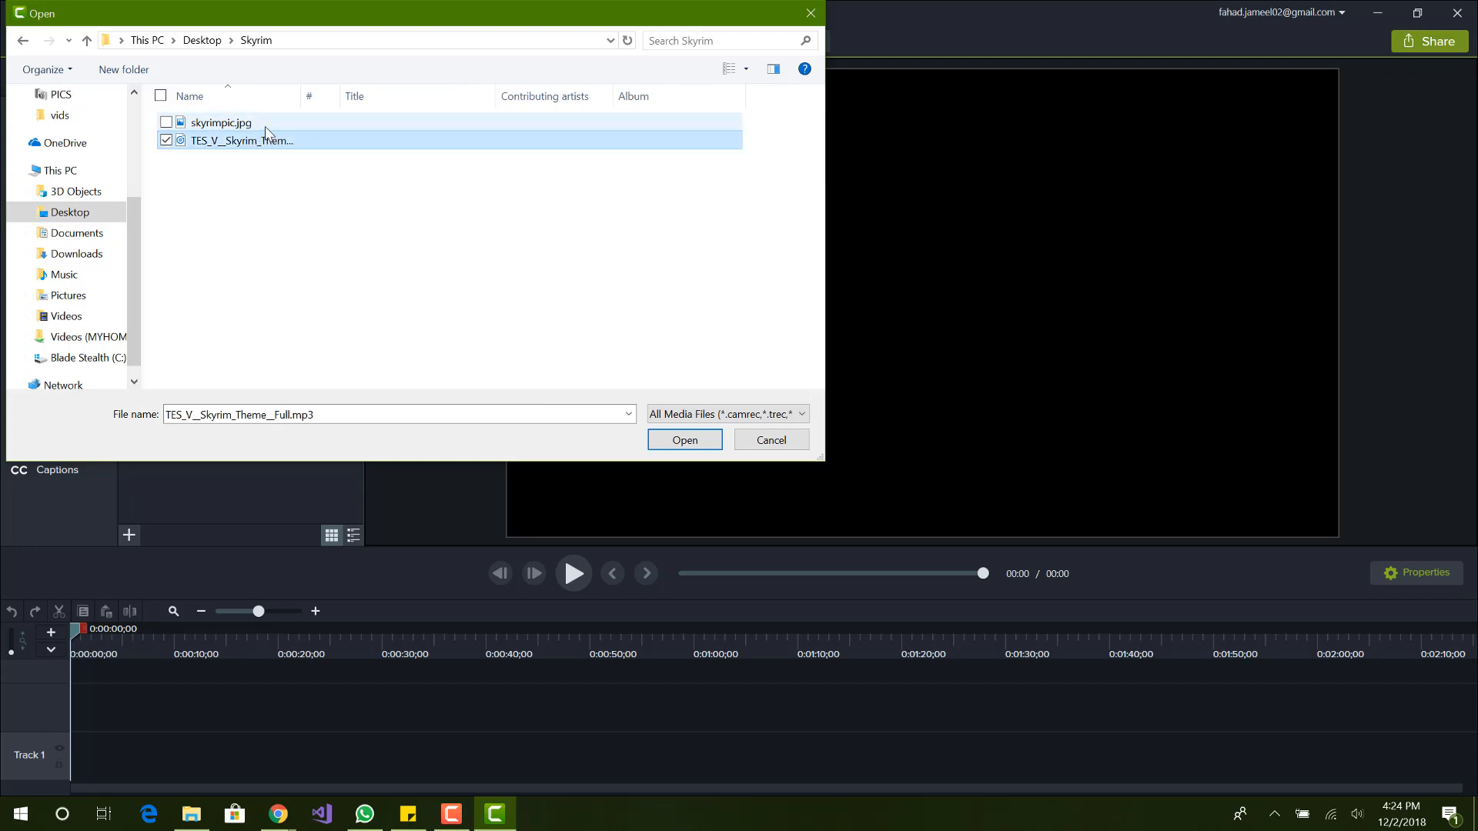
{"action": "mouse_move", "coordinate": [426, 333]}
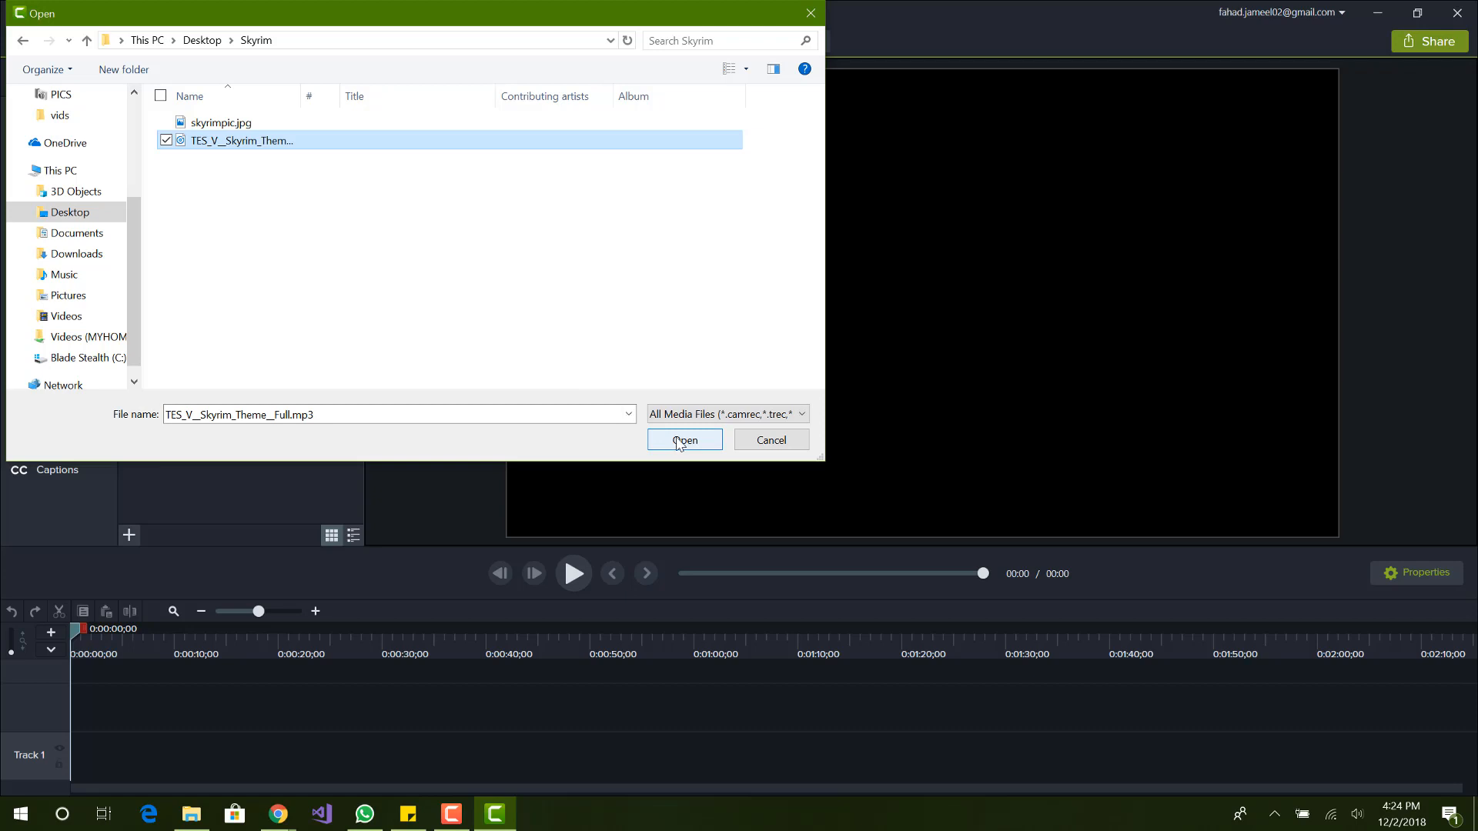
{"action": "left_click", "coordinate": [684, 440]}
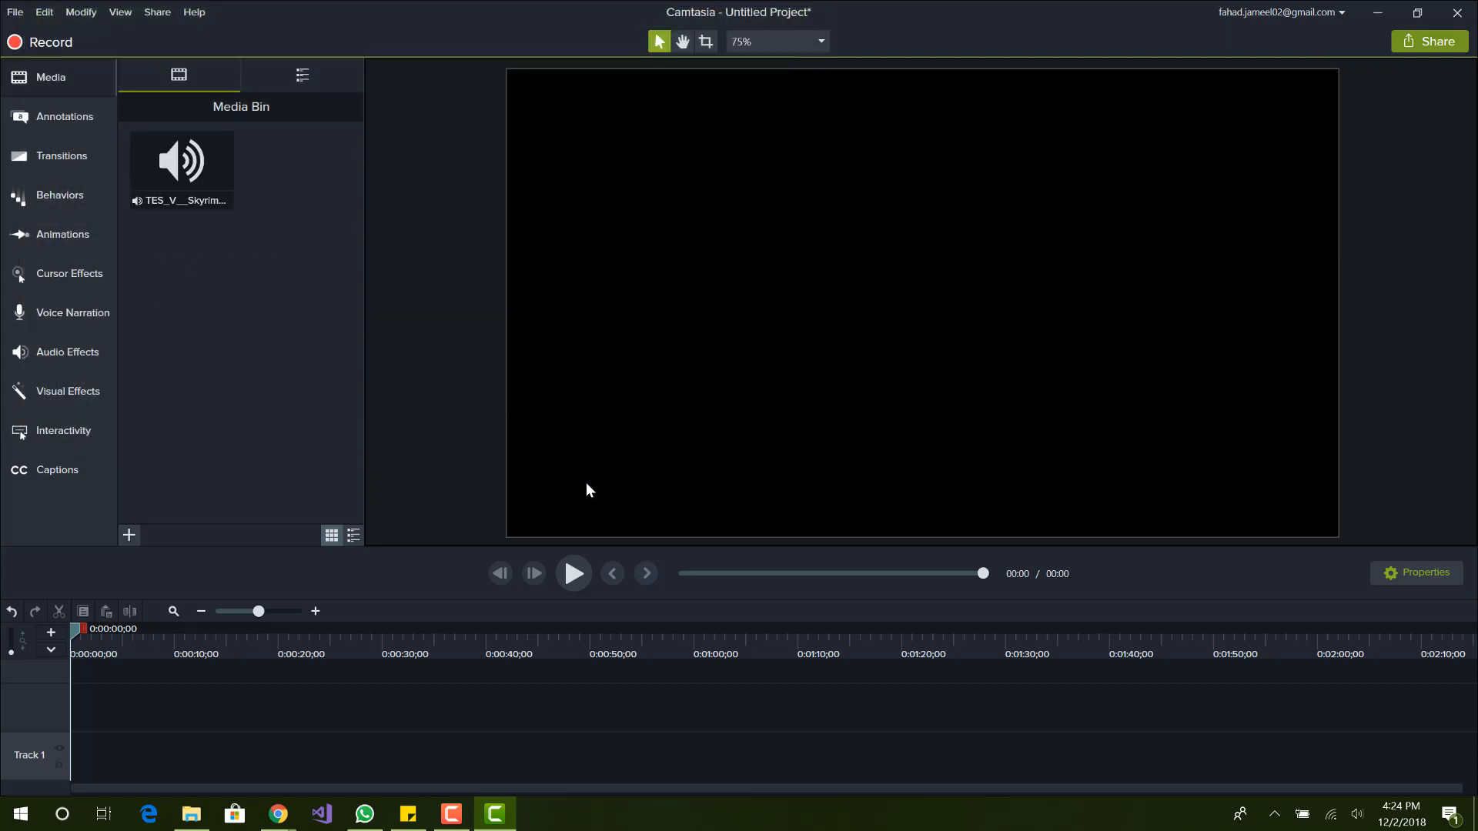
Drop the Skyrim theme audio onto Track 1 and briefly preview it.
{"action": "left_click_drag", "start_coordinate": [182, 160], "coordinate": [300, 645]}
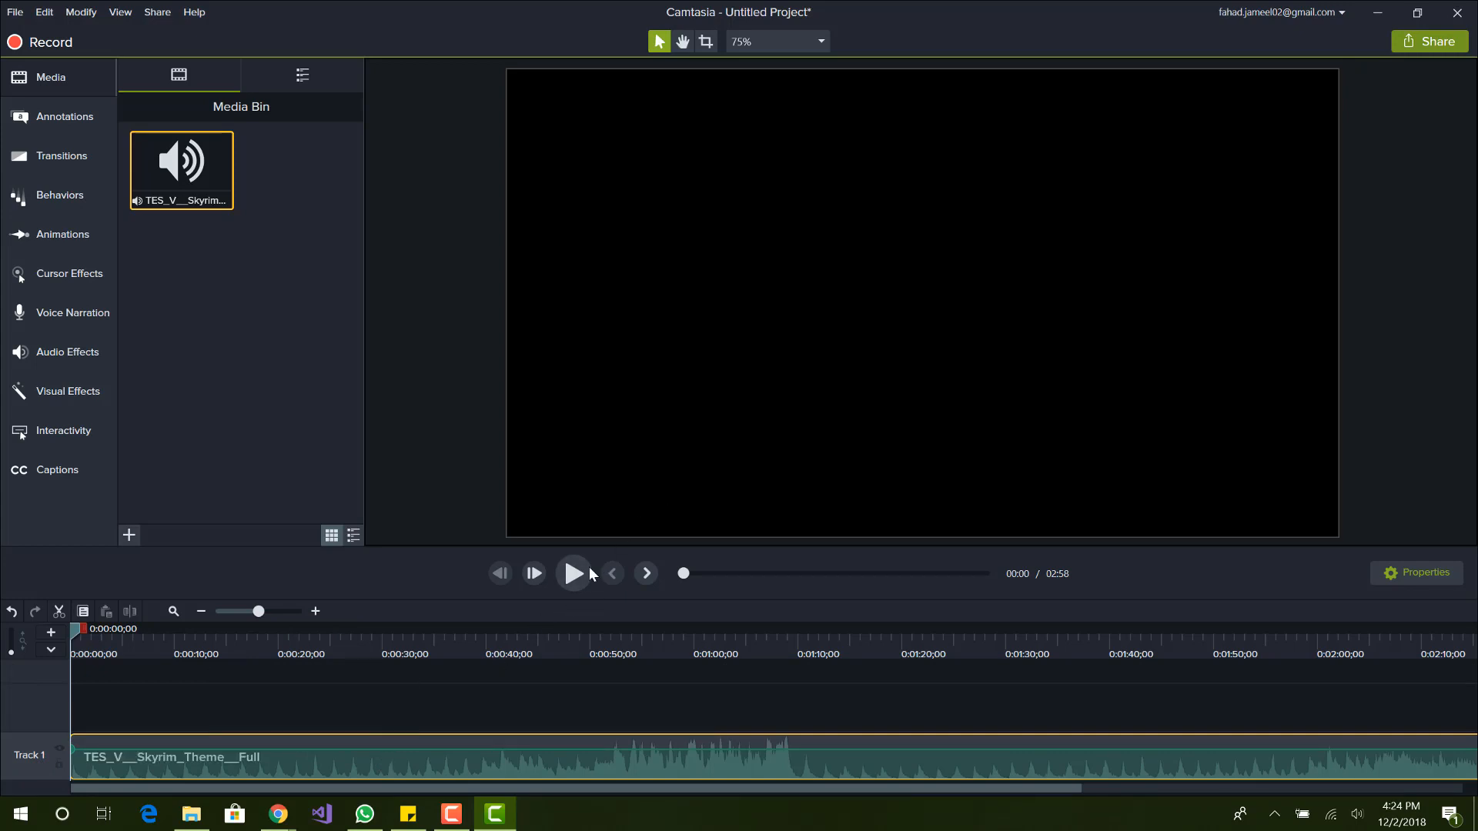
{"action": "left_click", "coordinate": [573, 573]}
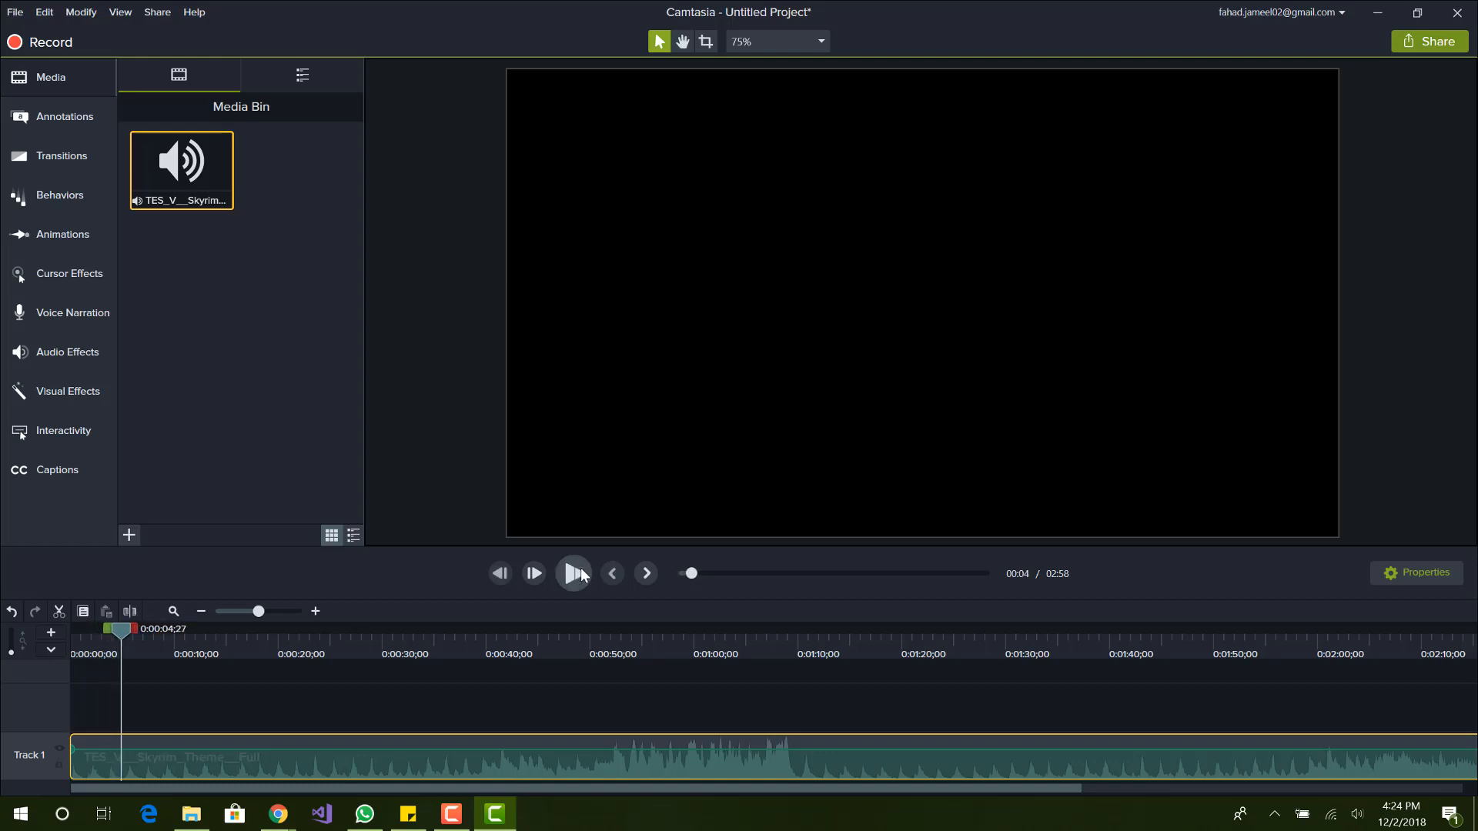
{"action": "left_click", "coordinate": [573, 573]}
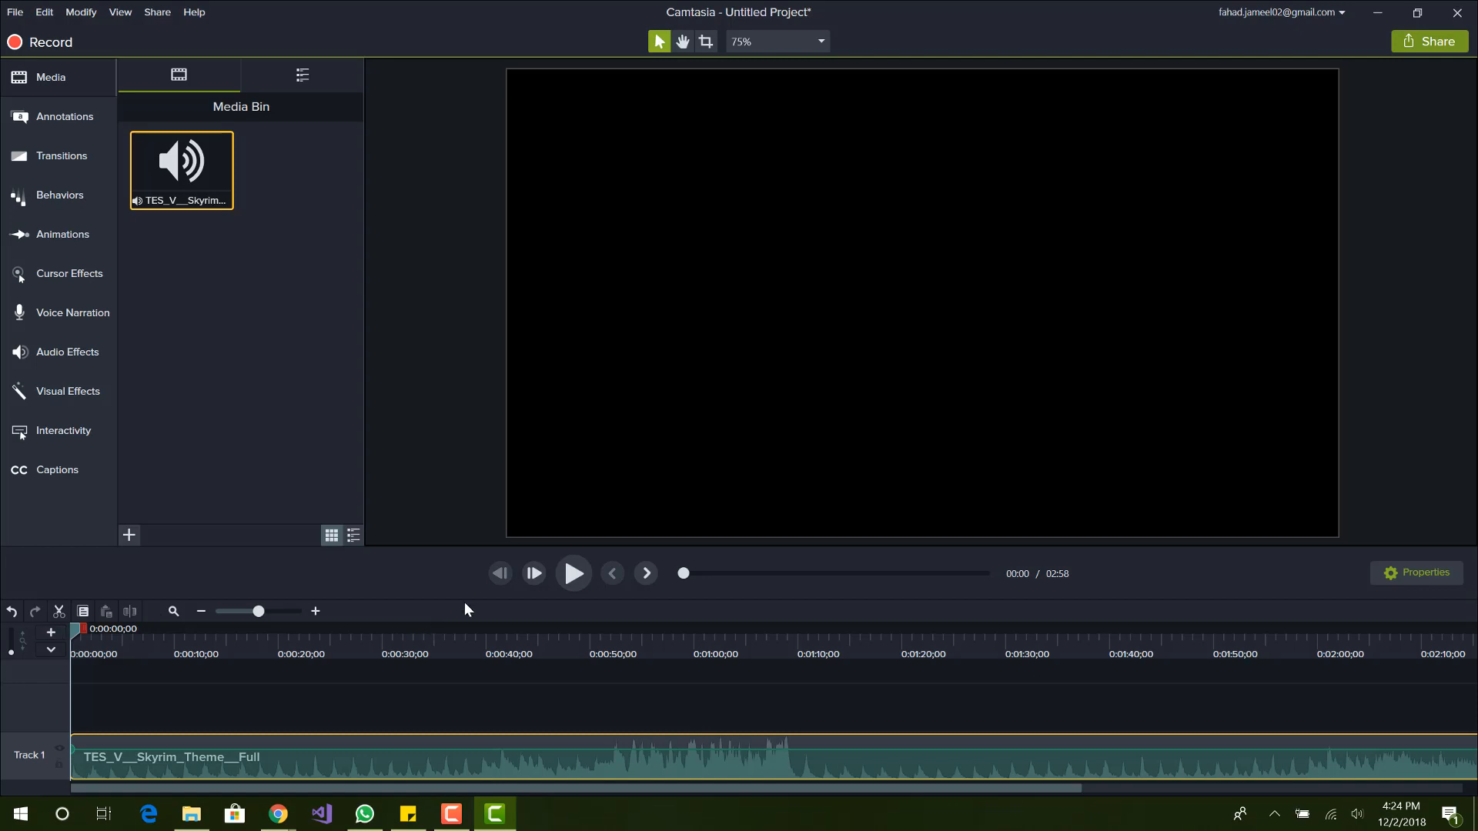
{"action": "mouse_move", "coordinate": [251, 345]}
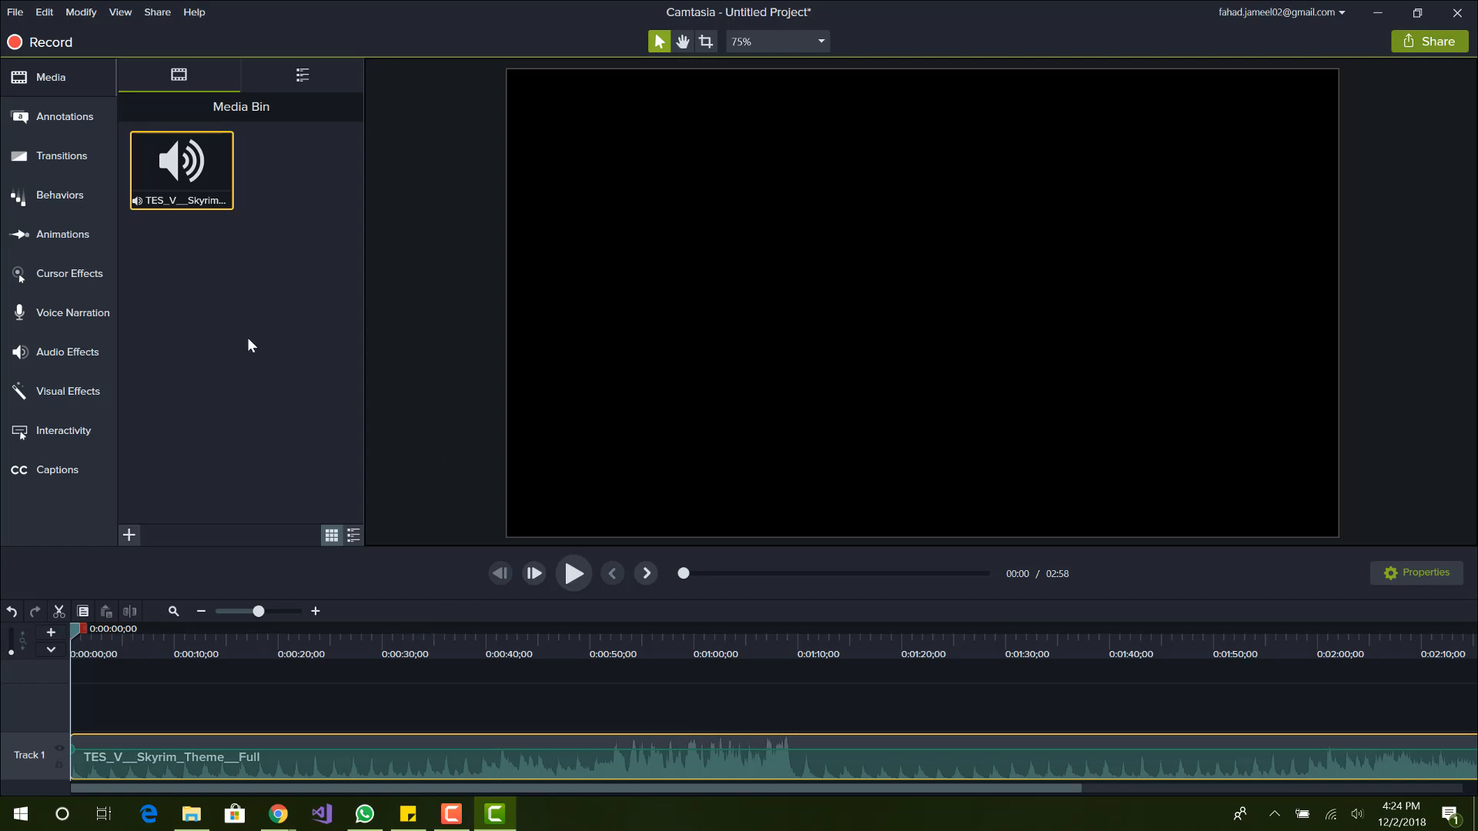
Import skyrimpic.jpg and place it on Track 2 above the music.
{"action": "left_click", "coordinate": [11, 13]}
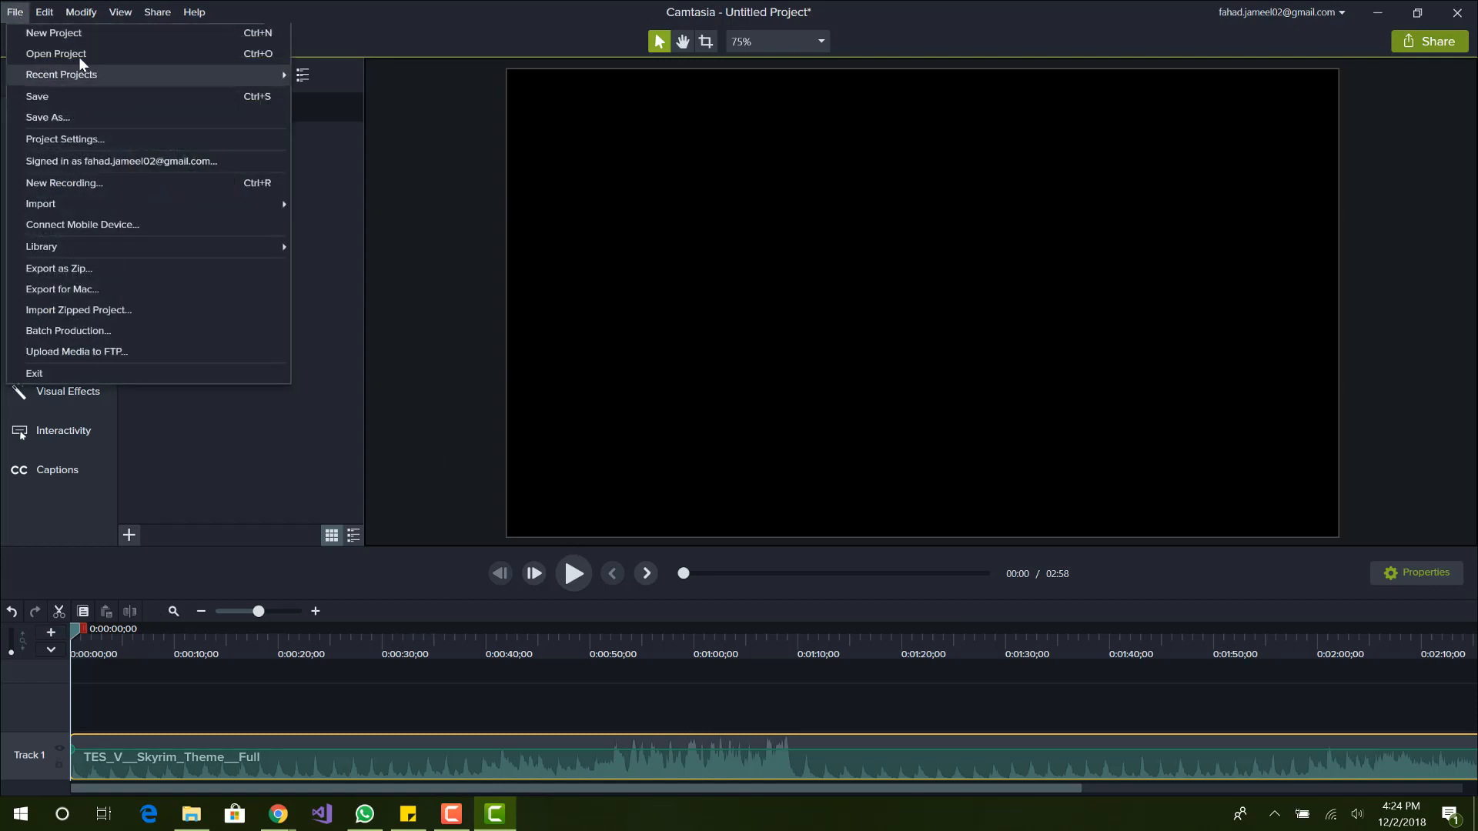
{"action": "mouse_move", "coordinate": [182, 77]}
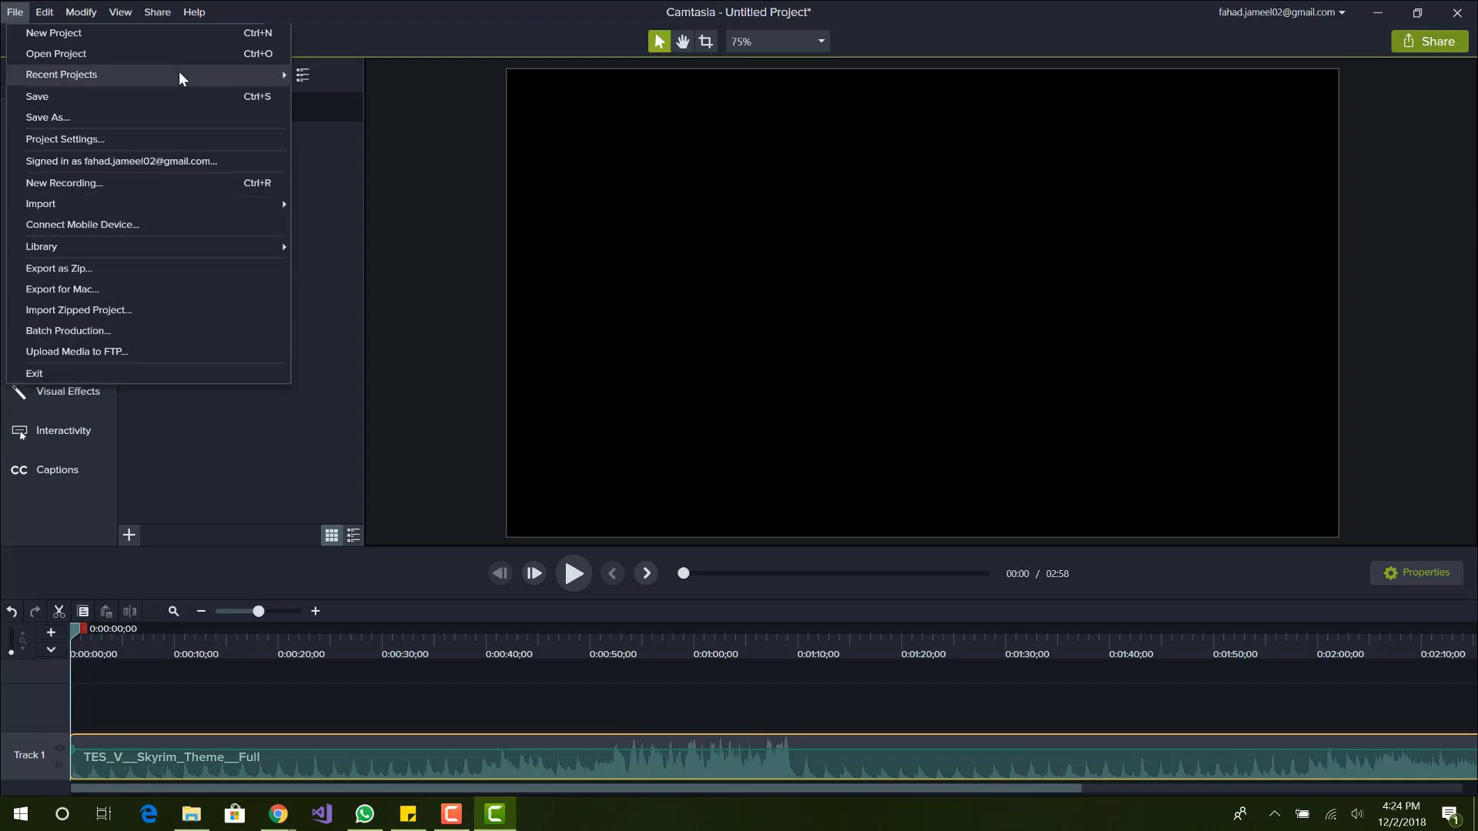
{"action": "mouse_move", "coordinate": [135, 219]}
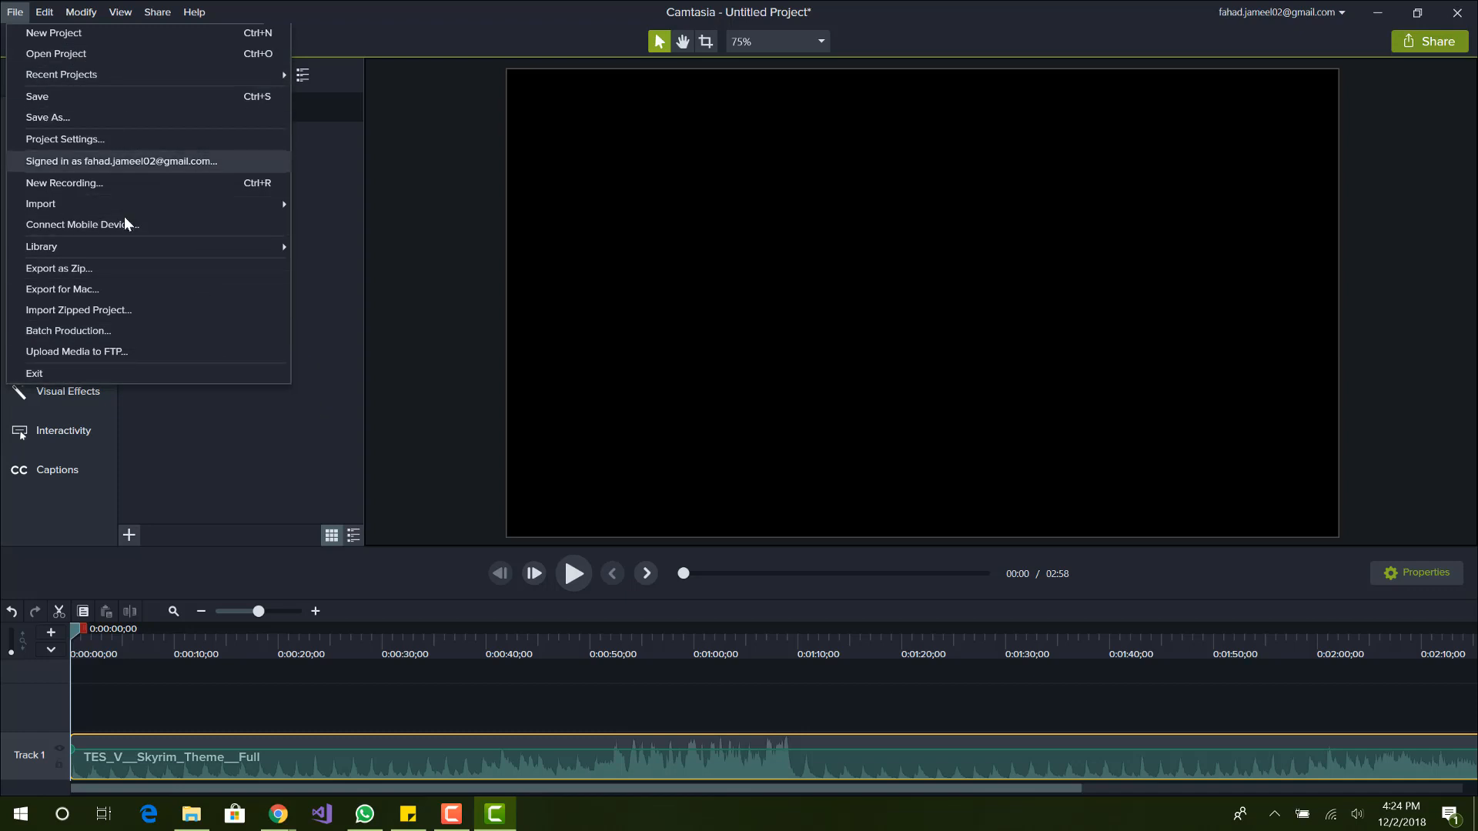
{"action": "left_click", "coordinate": [64, 183]}
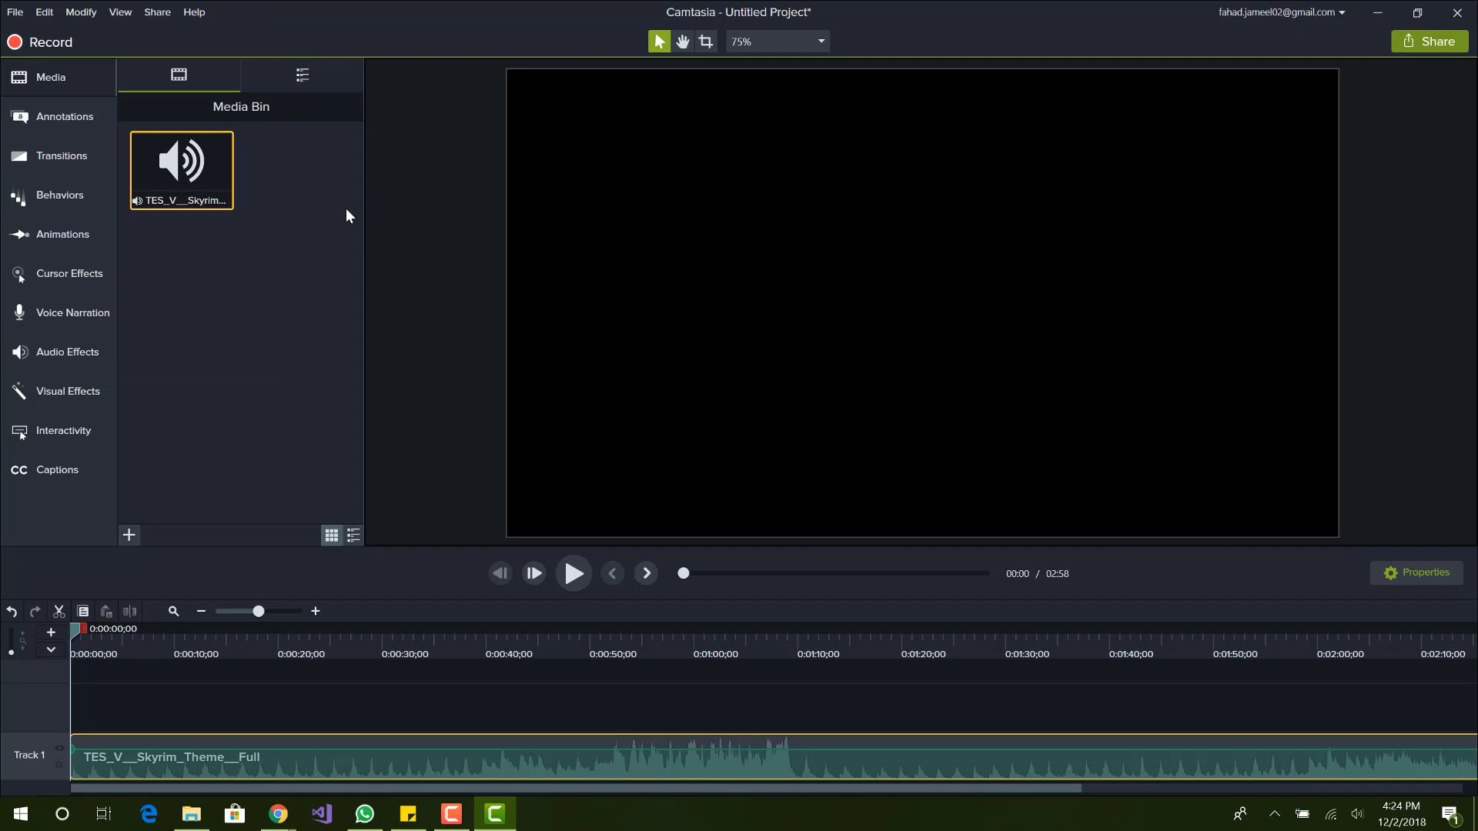
{"action": "left_click", "coordinate": [129, 536]}
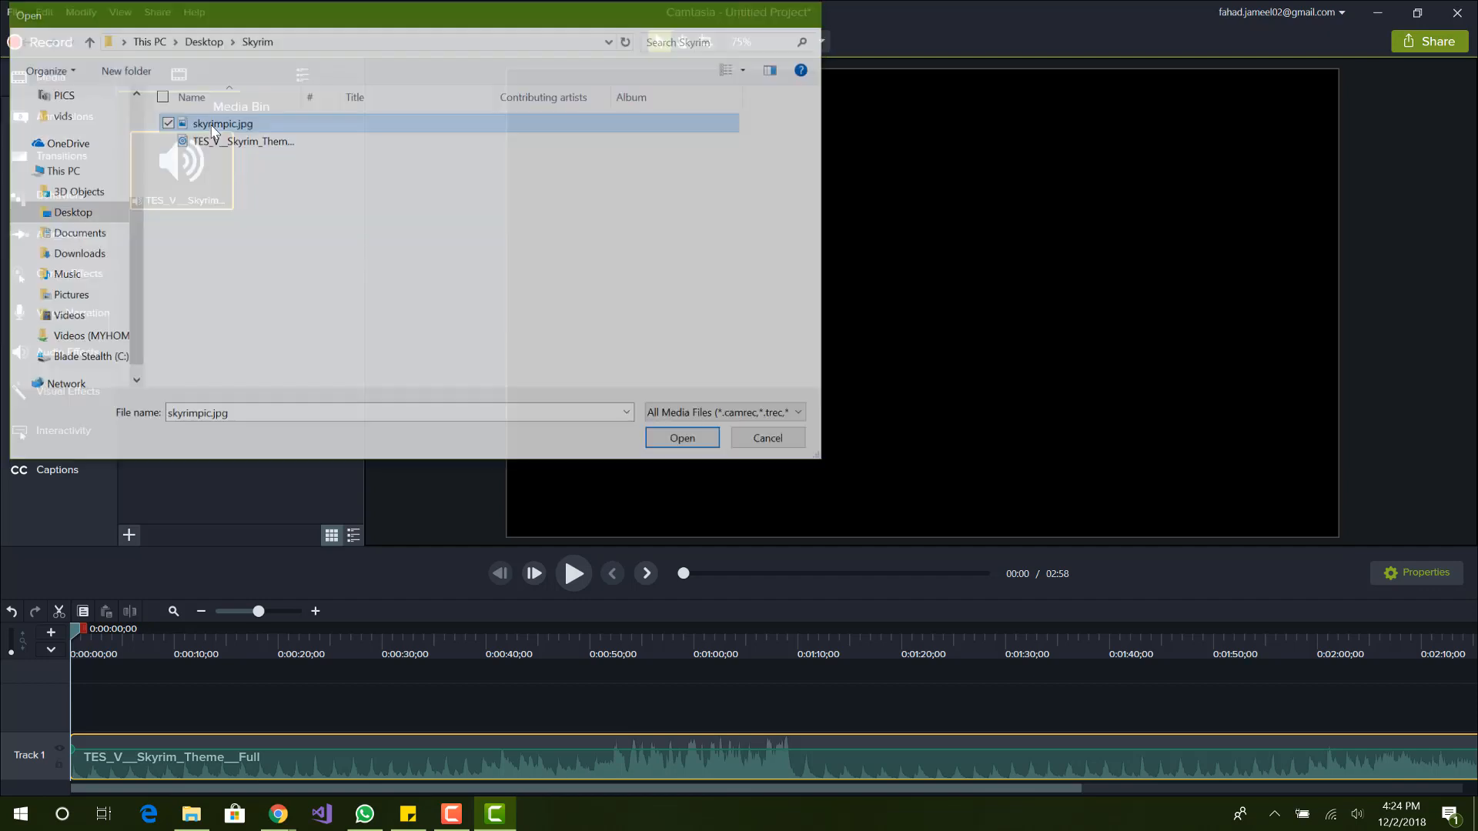
{"action": "left_click", "coordinate": [682, 438]}
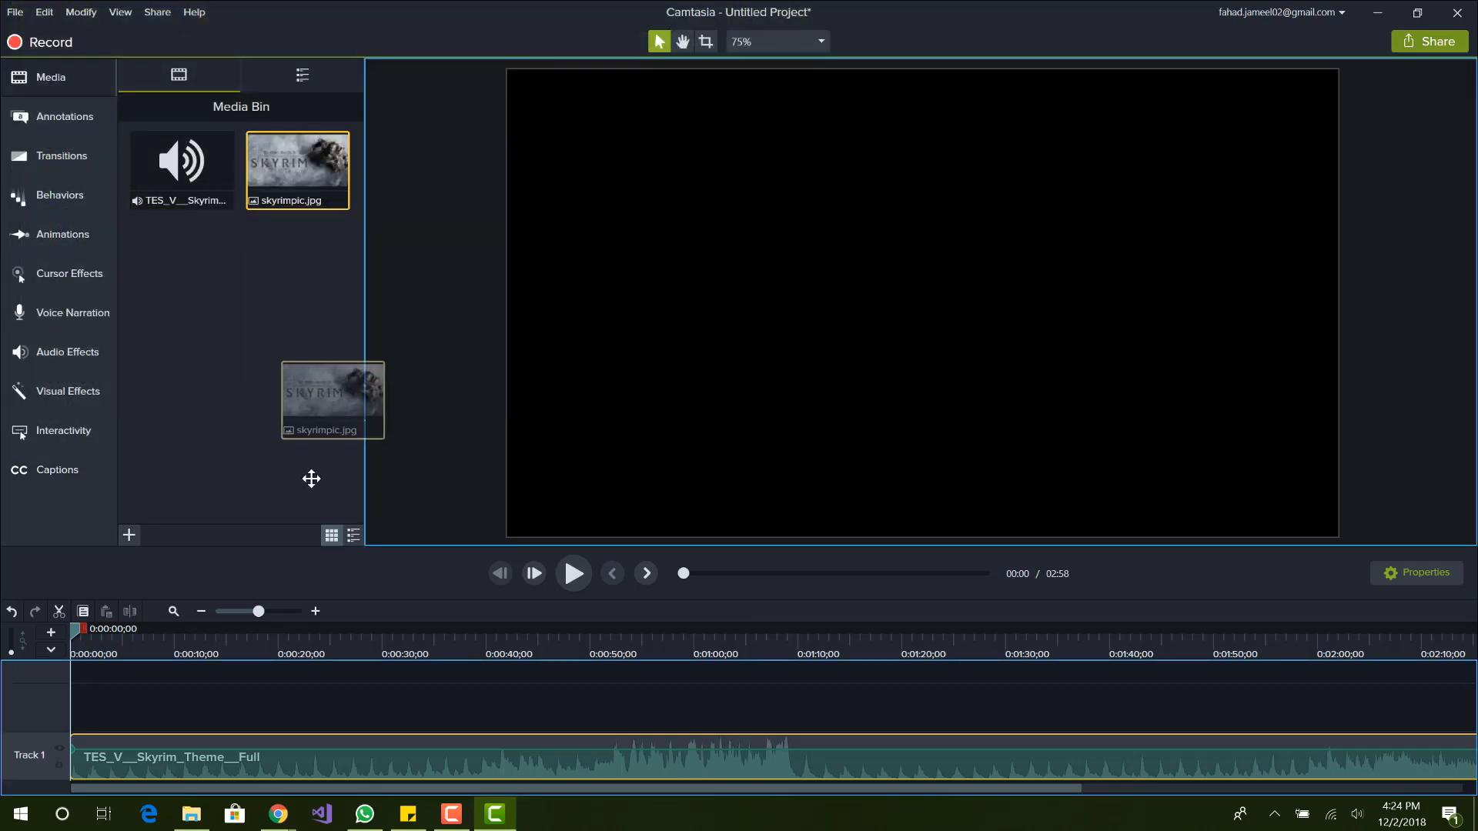
{"action": "left_click_drag", "start_coordinate": [333, 401], "coordinate": [94, 709]}
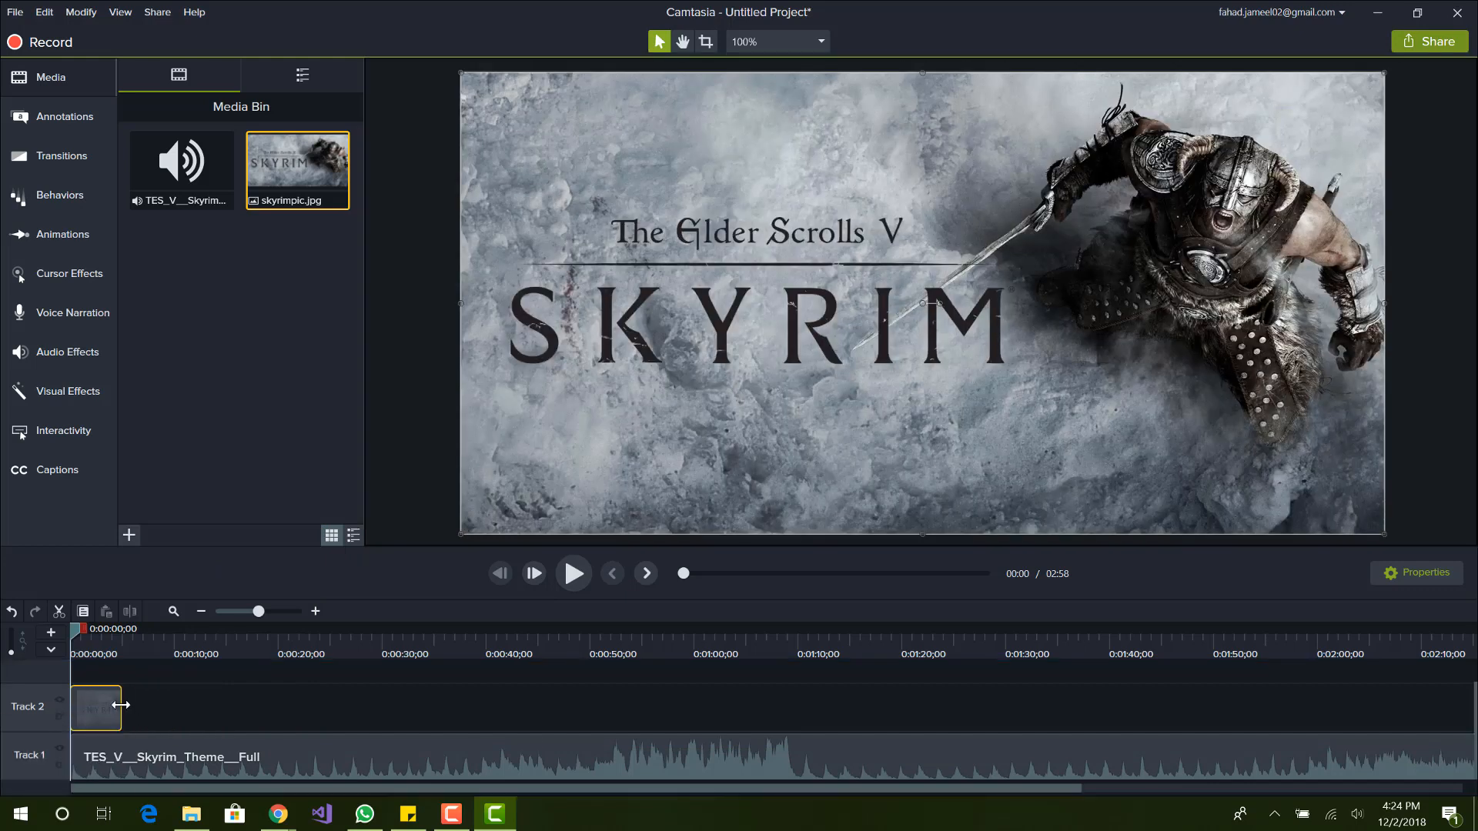
Stretch the Track 2 picture to the full 2:58 music length and bring up Share.
{"action": "left_click_drag", "start_coordinate": [120, 707], "coordinate": [796, 707]}
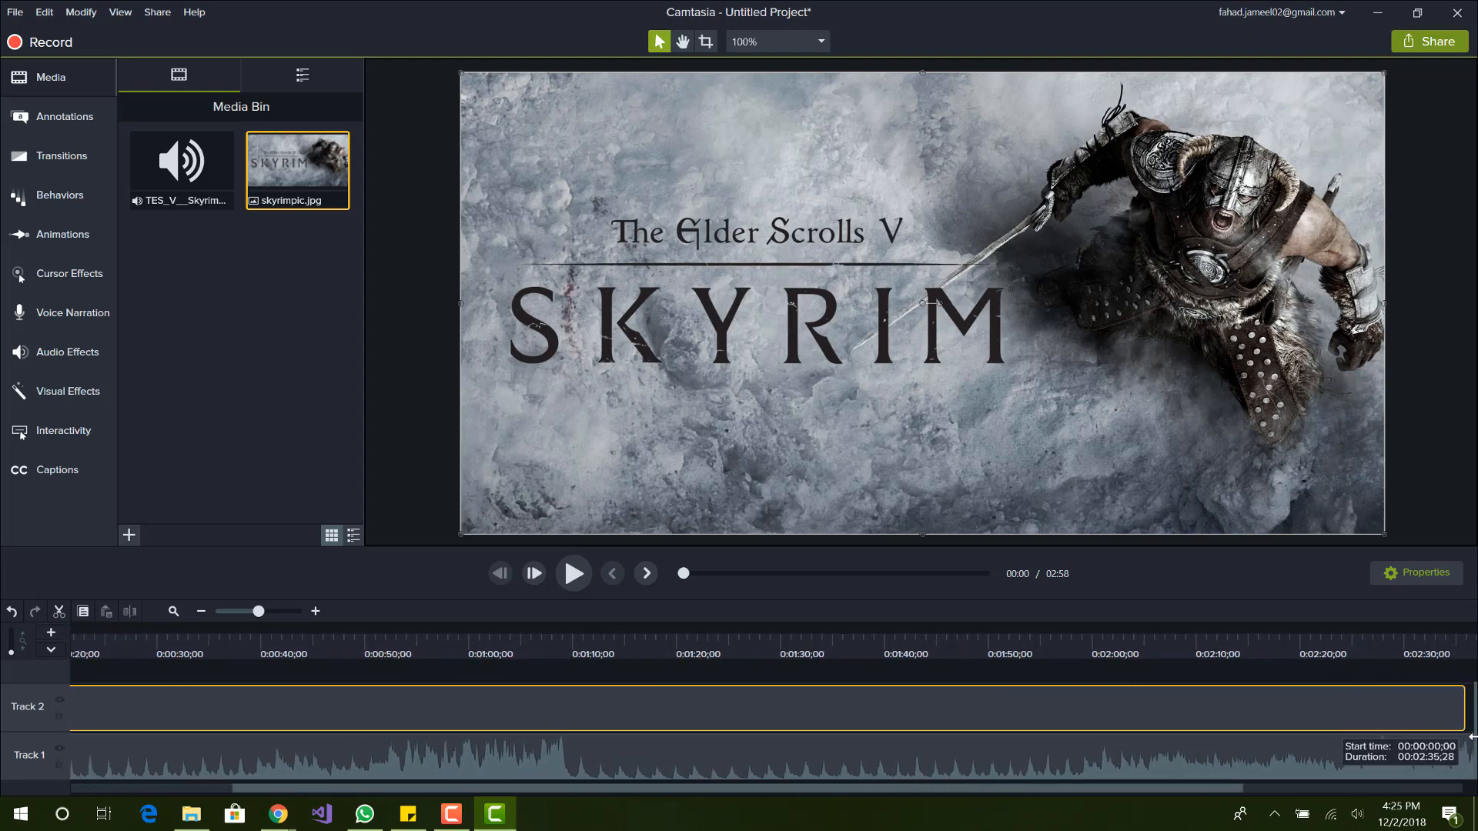
{"action": "scroll", "scroll_direction": "right", "scroll_amount": 3}
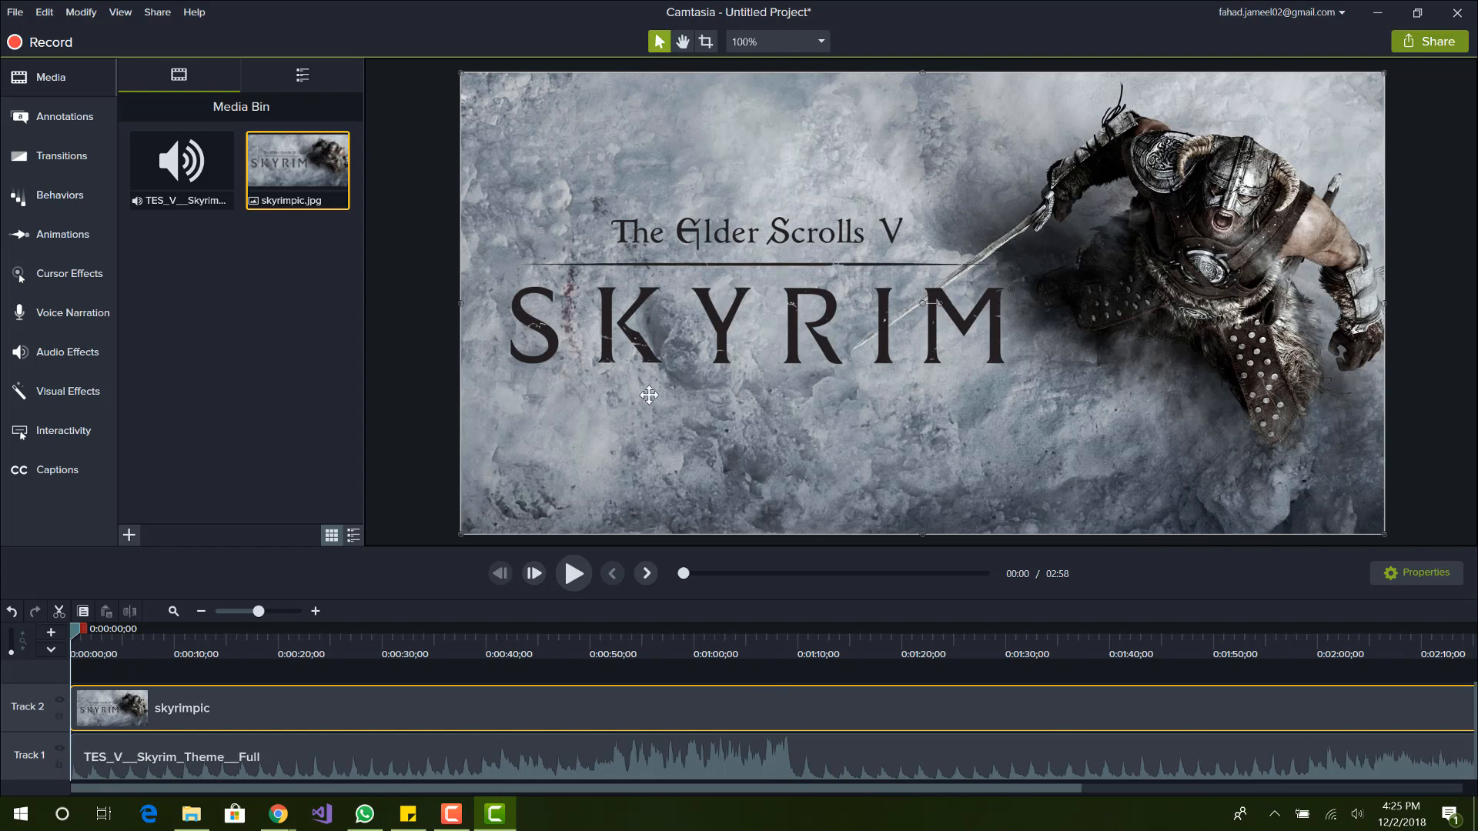
{"action": "mouse_move", "coordinate": [603, 410]}
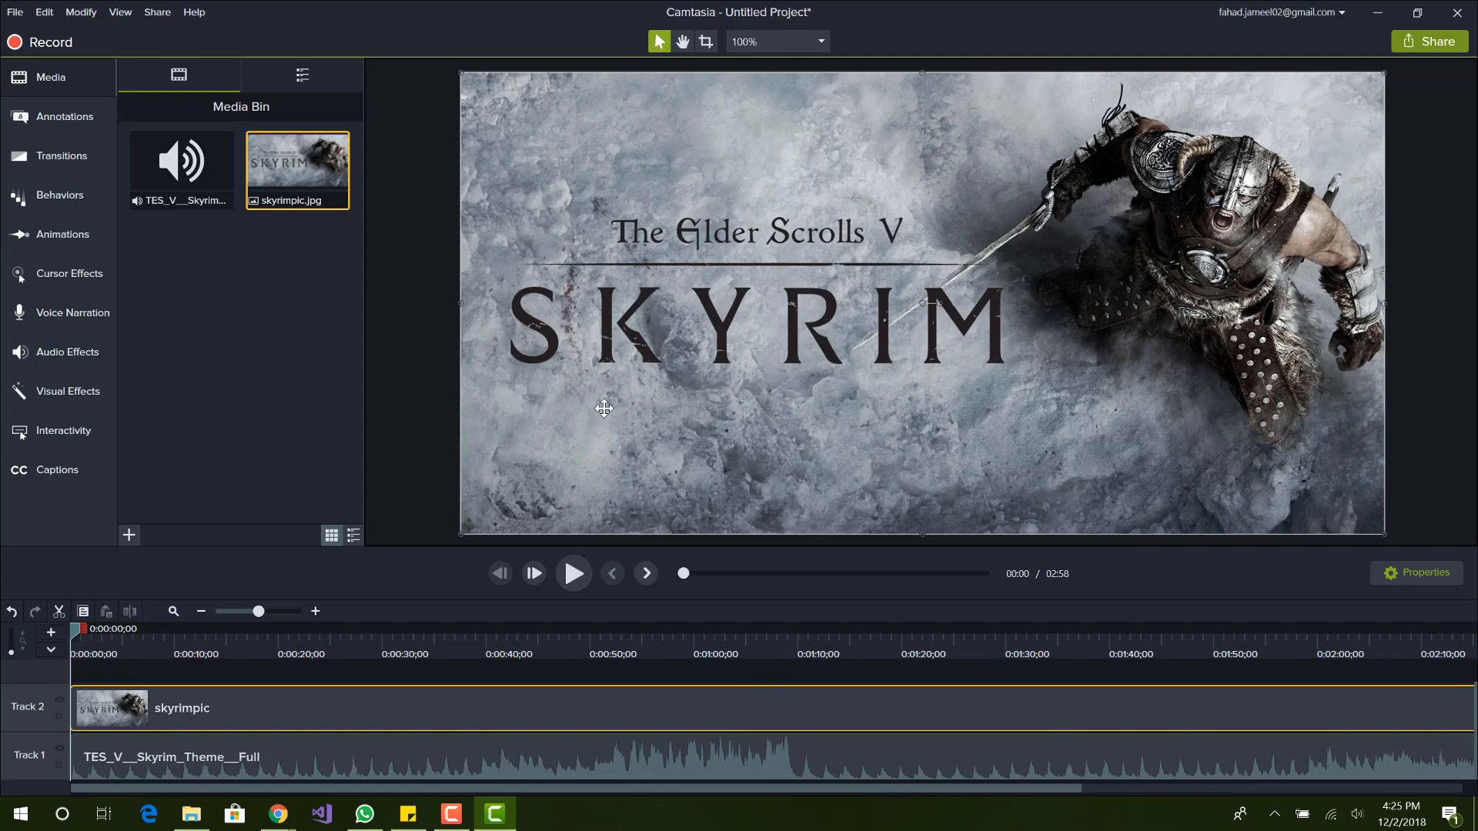
{"action": "left_click", "coordinate": [573, 572]}
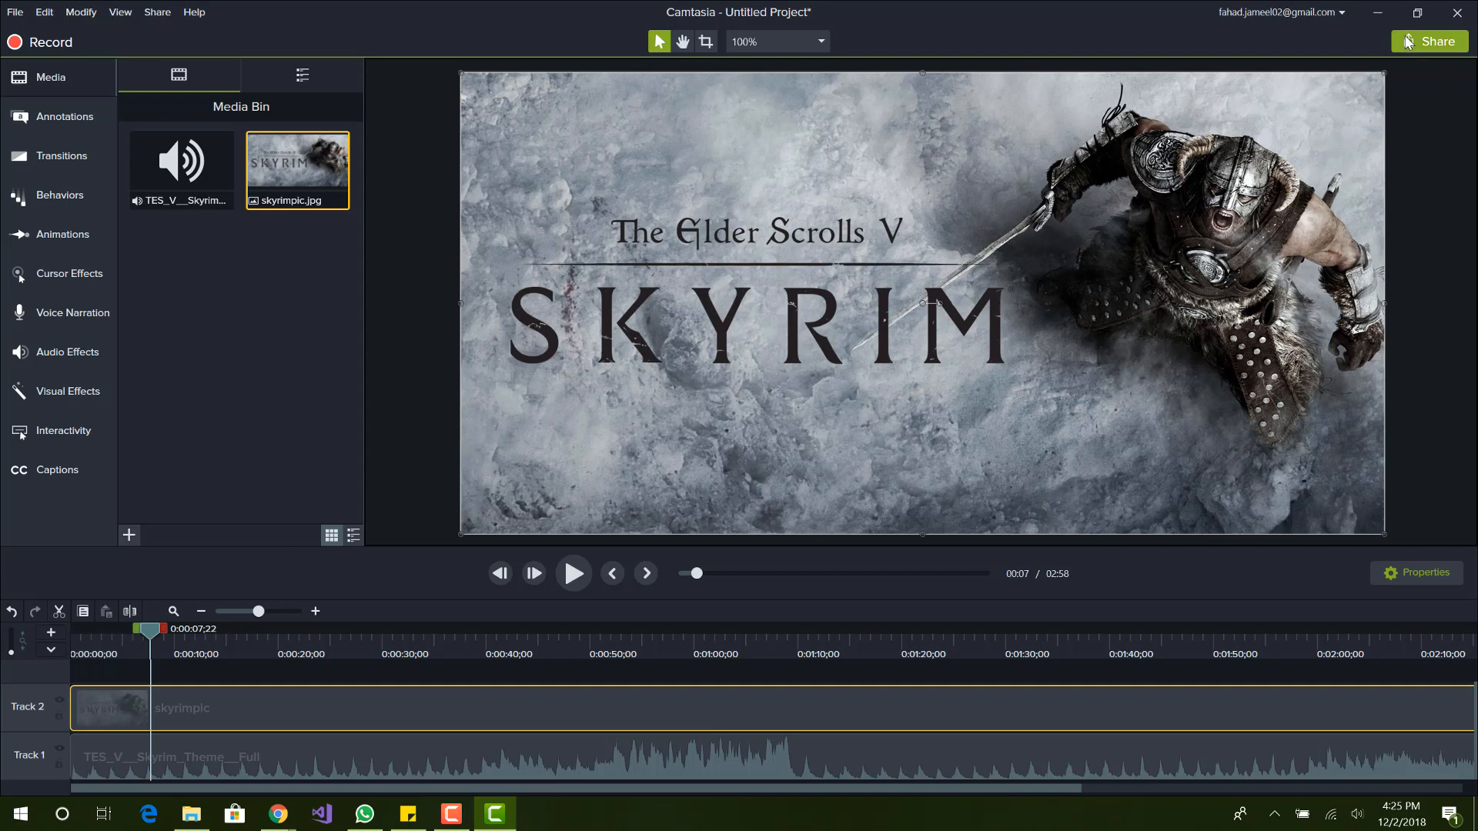
{"action": "left_click", "coordinate": [1429, 42]}
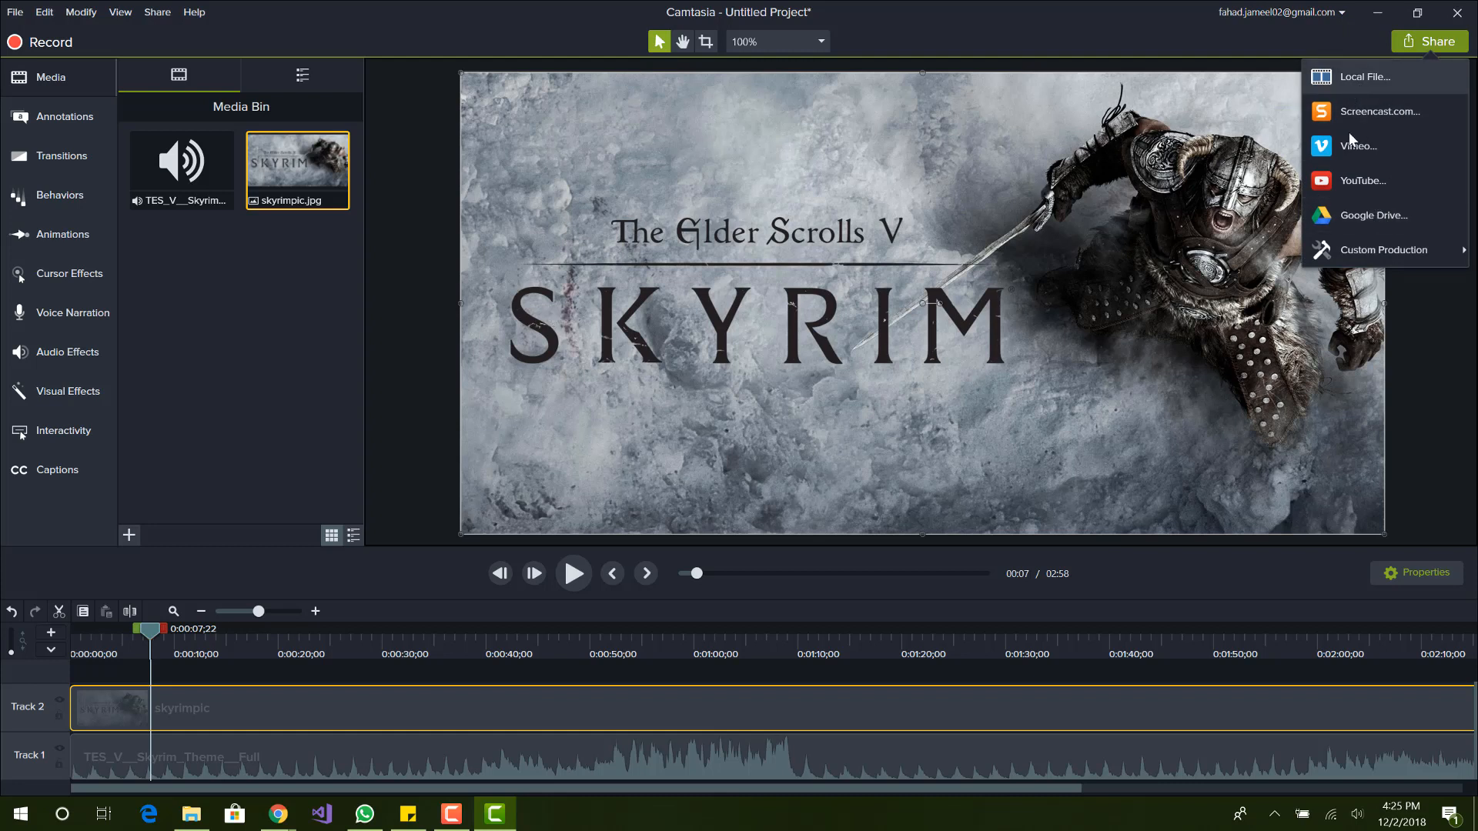
Produce a local MP4 (Smart Player) named 'skyrim video' and start rendering.
{"action": "left_click", "coordinate": [1383, 249]}
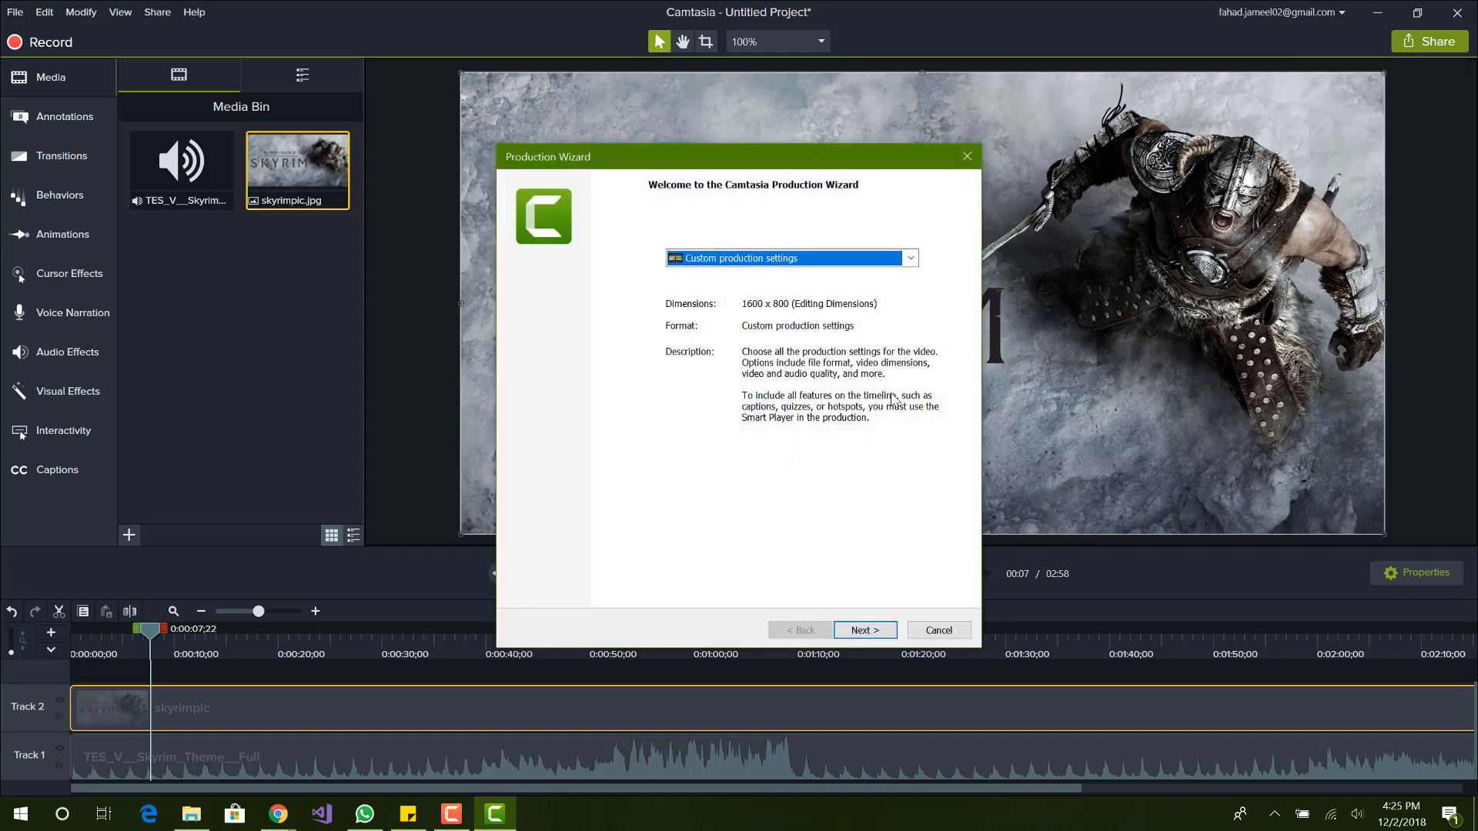
{"action": "left_click", "coordinate": [865, 631]}
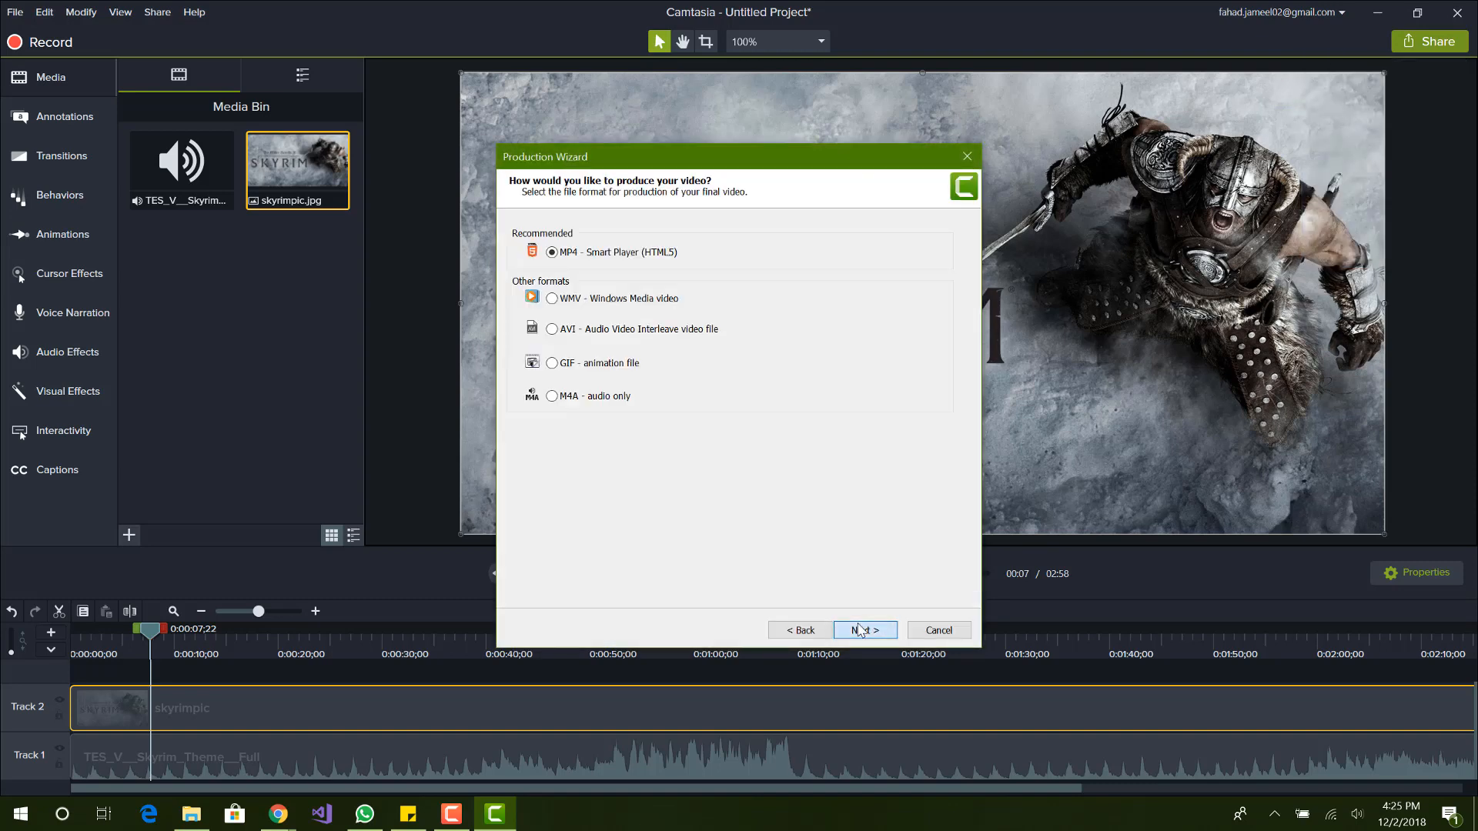
{"action": "left_click", "coordinate": [865, 630]}
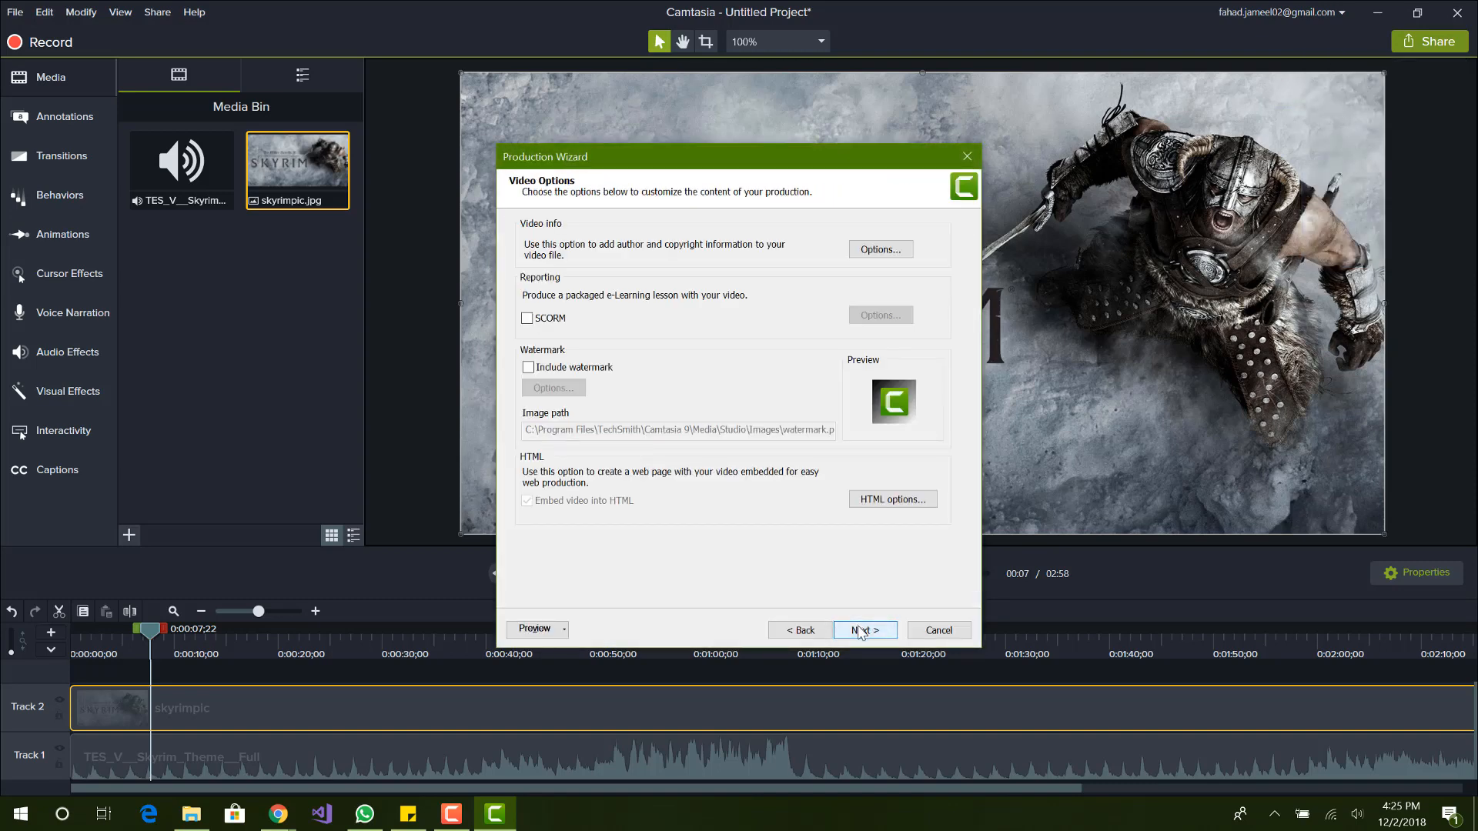
{"action": "left_click", "coordinate": [865, 630]}
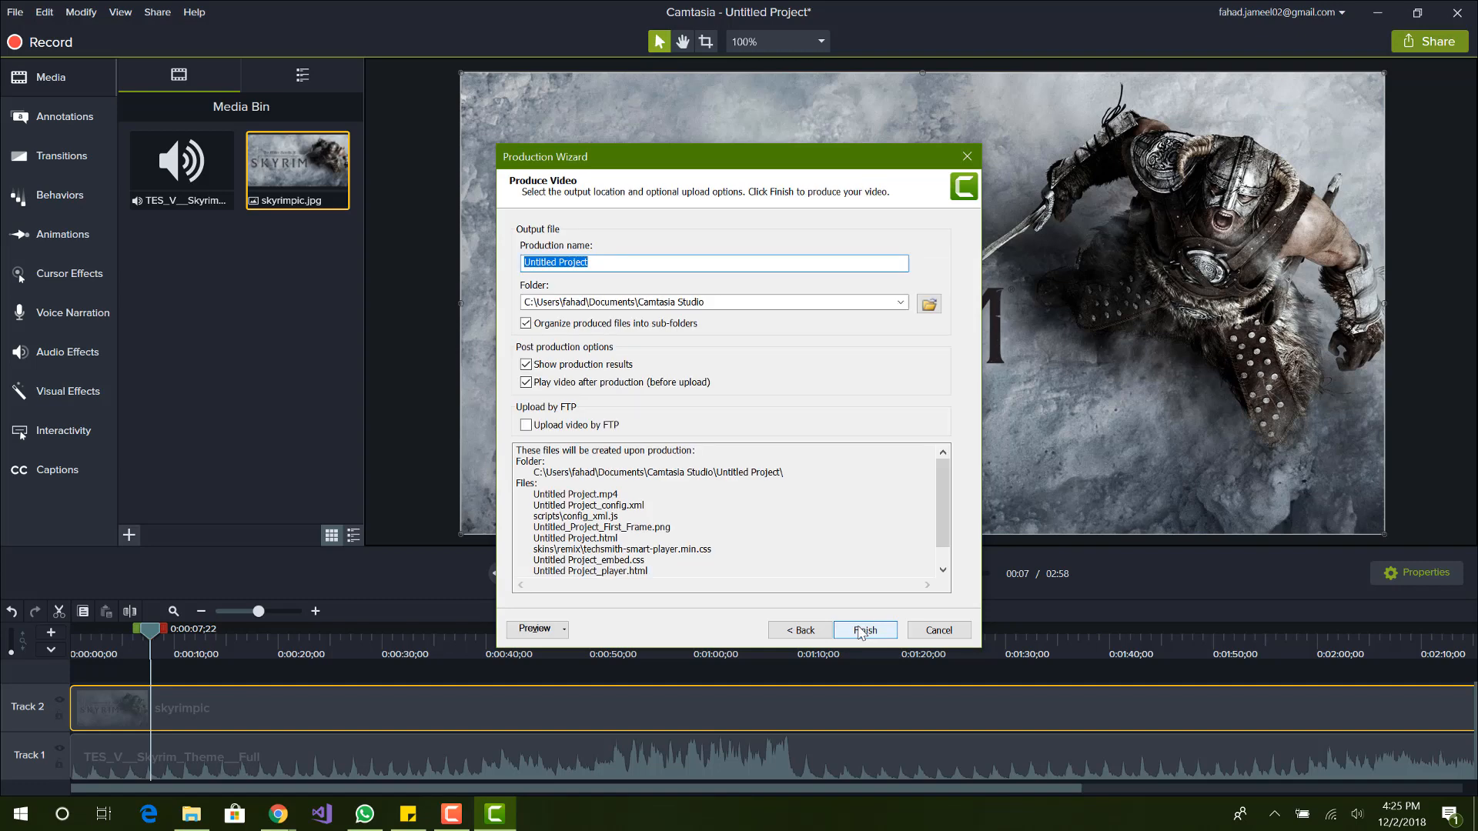
{"action": "type", "text": "k"}
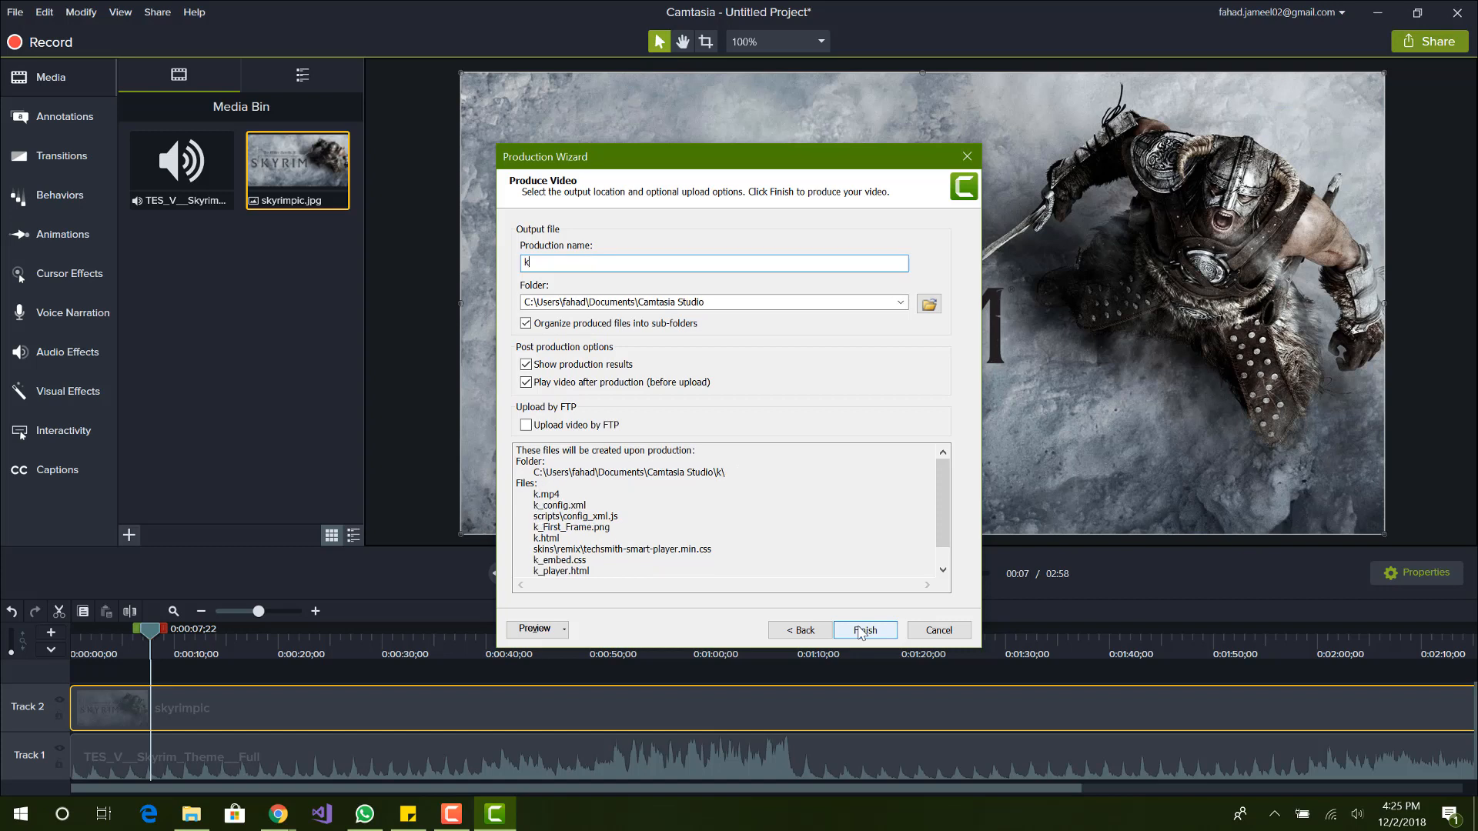
{"action": "type", "text": "skyrim video"}
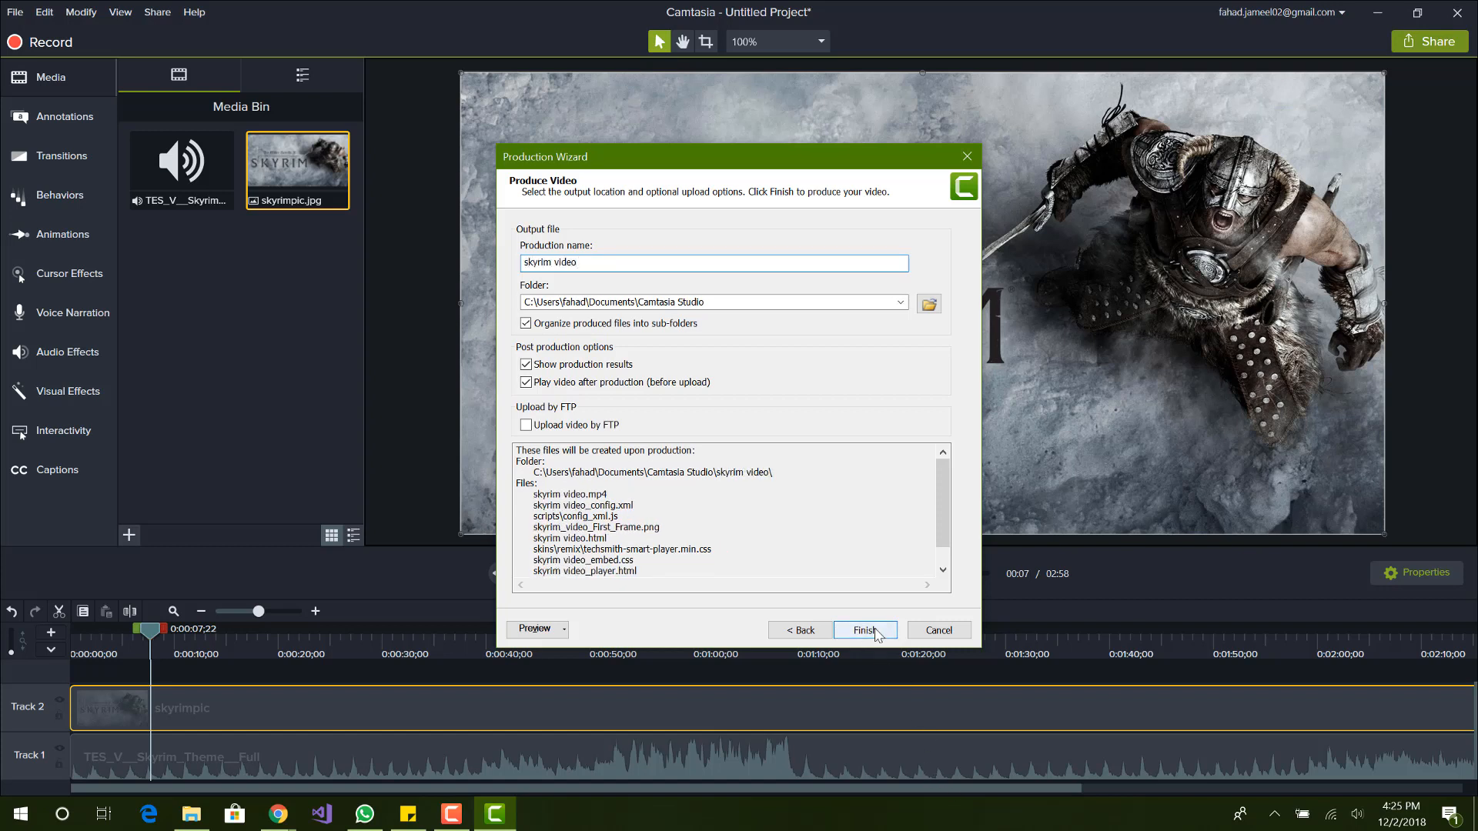
{"action": "left_click", "coordinate": [865, 629]}
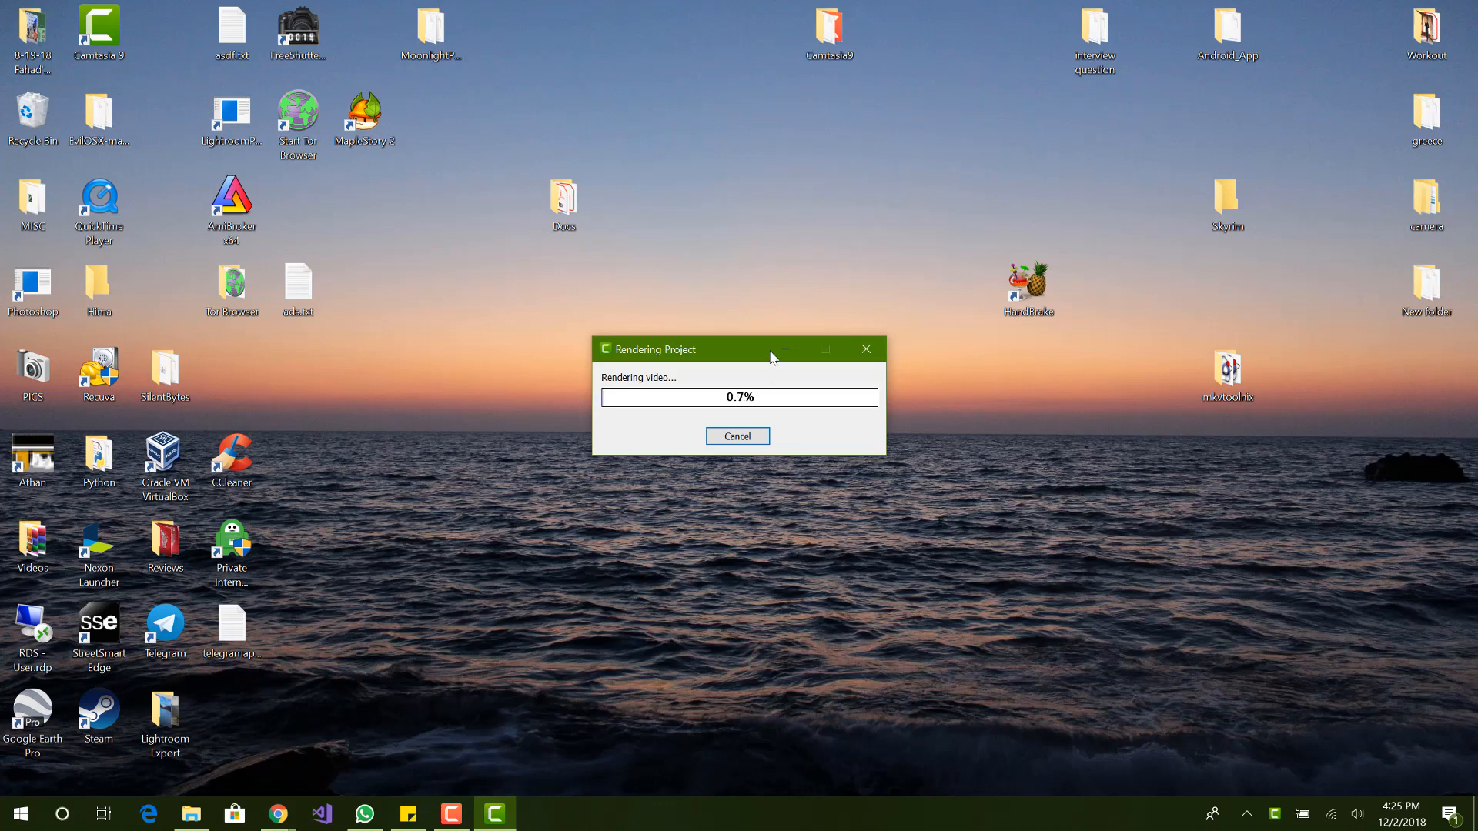
{"action": "mouse_move", "coordinate": [481, 801]}
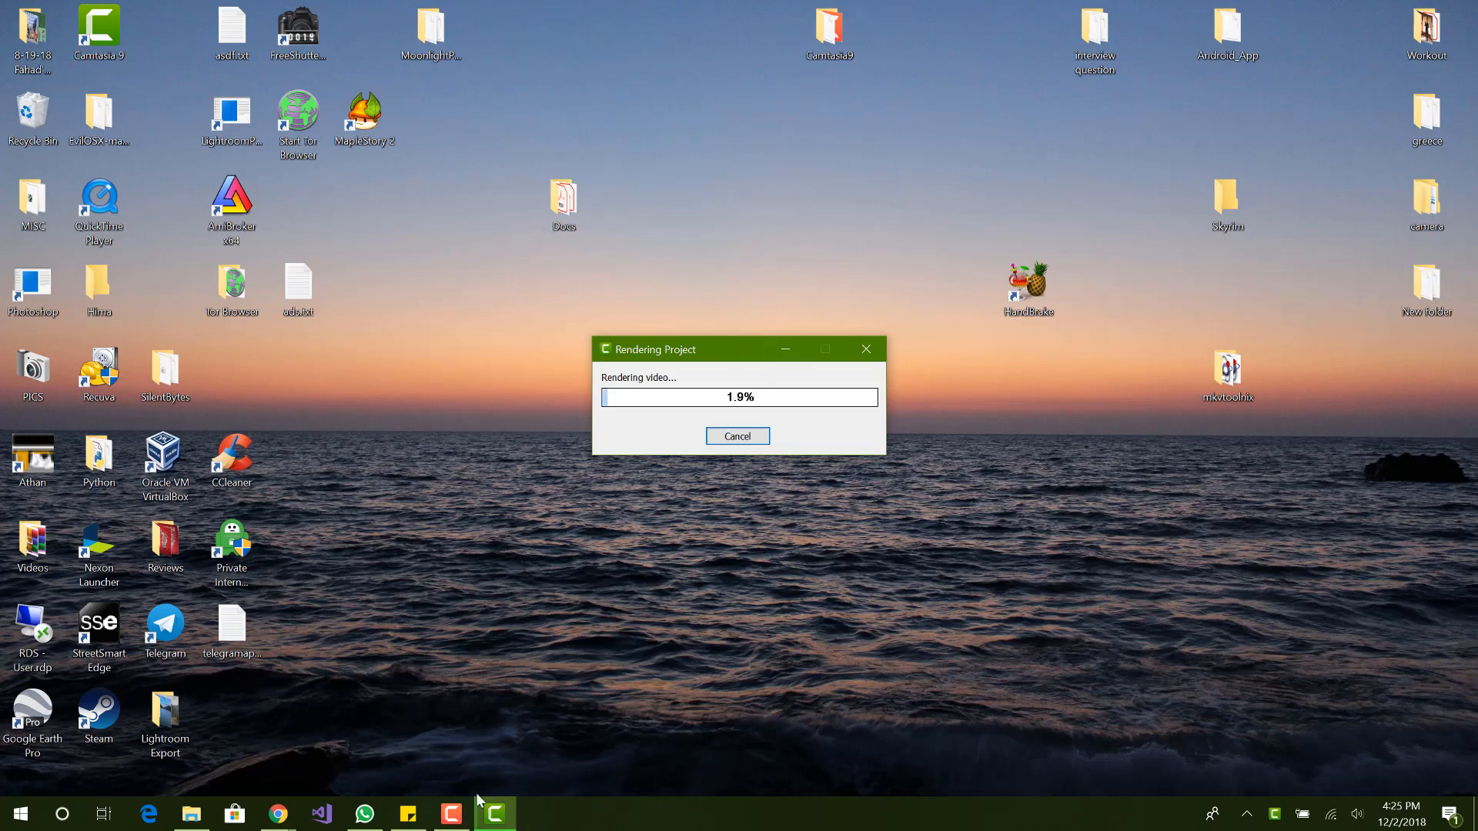